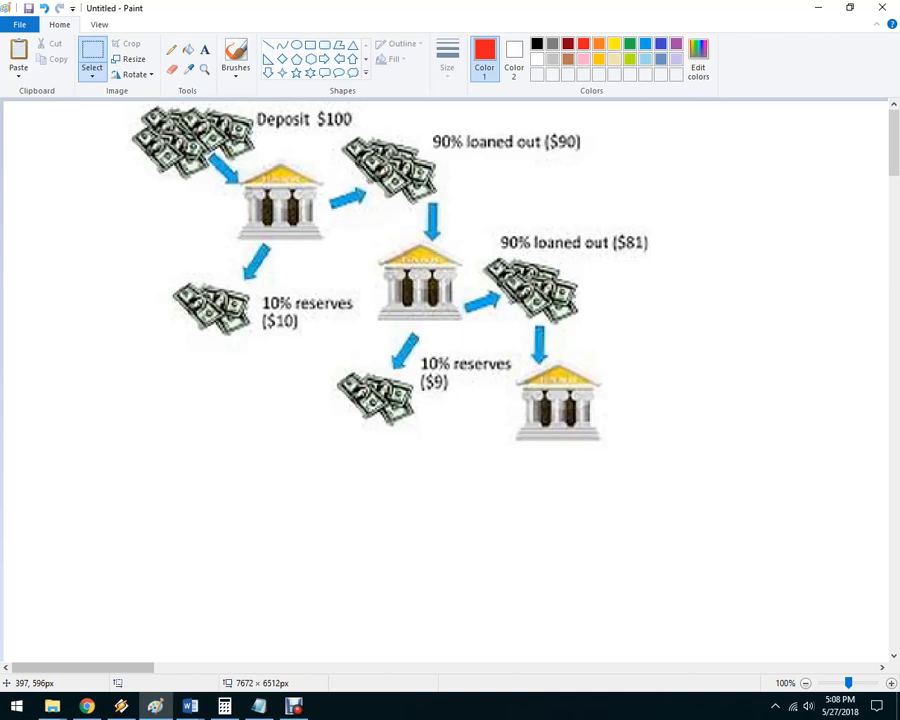
{"action": "mouse_move", "coordinate": [552, 300]}
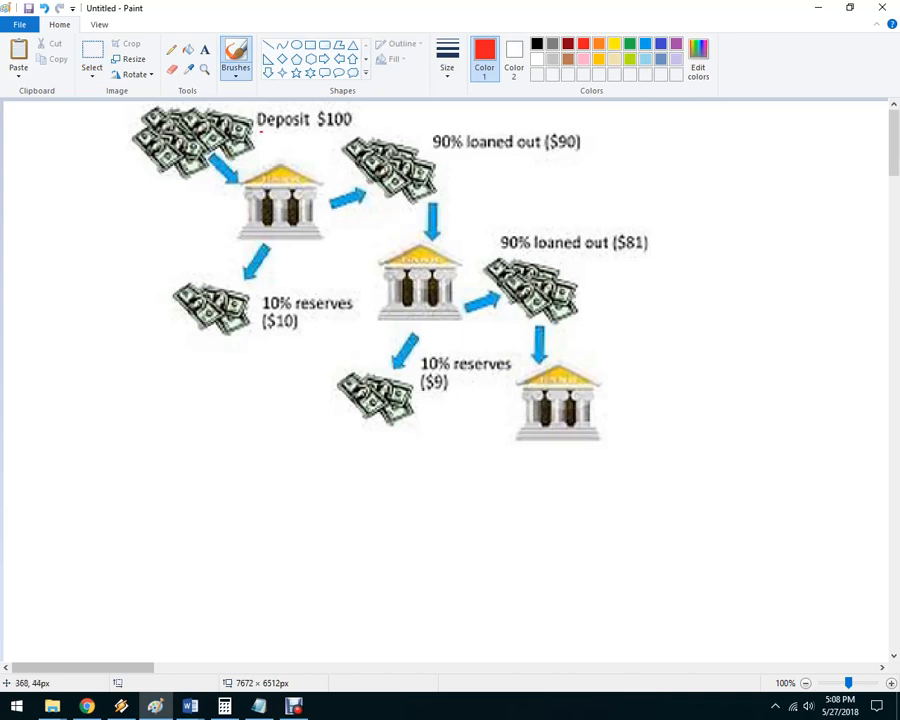
- Underline Deposit $100, add red .5% mark, then green rates 3.5%, 8-9%, 12+% with circles around the second bank and $81 loan
{"action": "left_click_drag", "start_coordinate": [258, 136], "coordinate": [350, 132]}
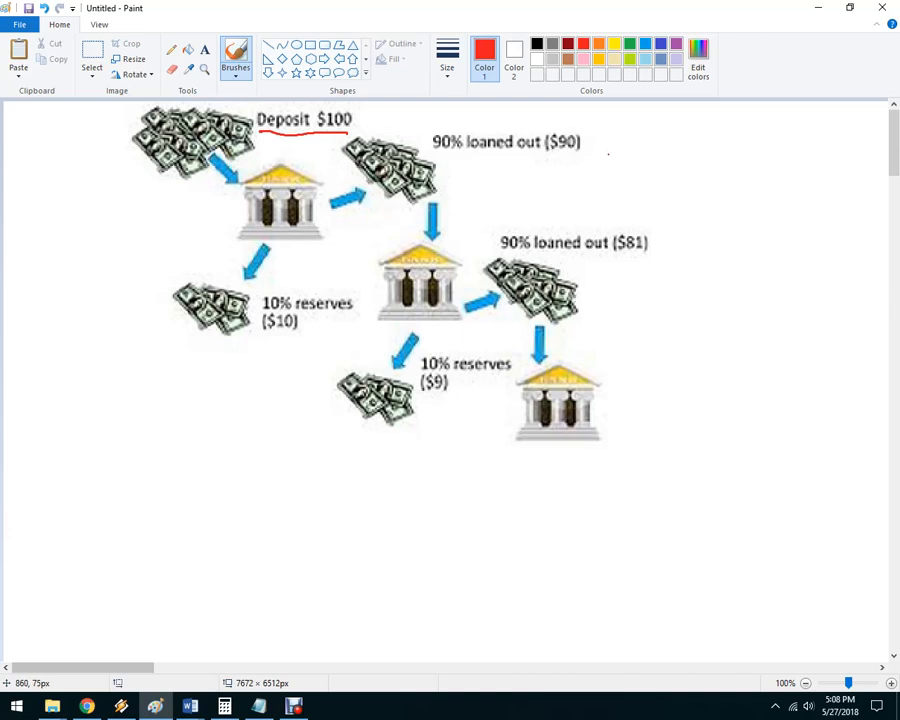
{"action": "left_click_drag", "start_coordinate": [590, 160], "coordinate": [660, 138]}
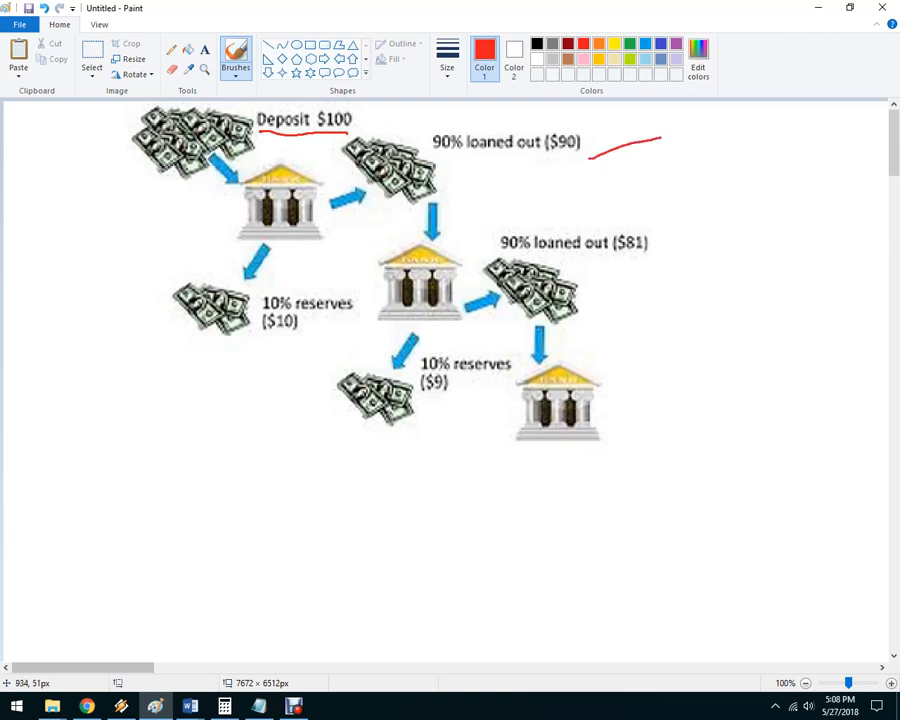
{"action": "left_click_drag", "start_coordinate": [124, 310], "coordinate": [176, 308]}
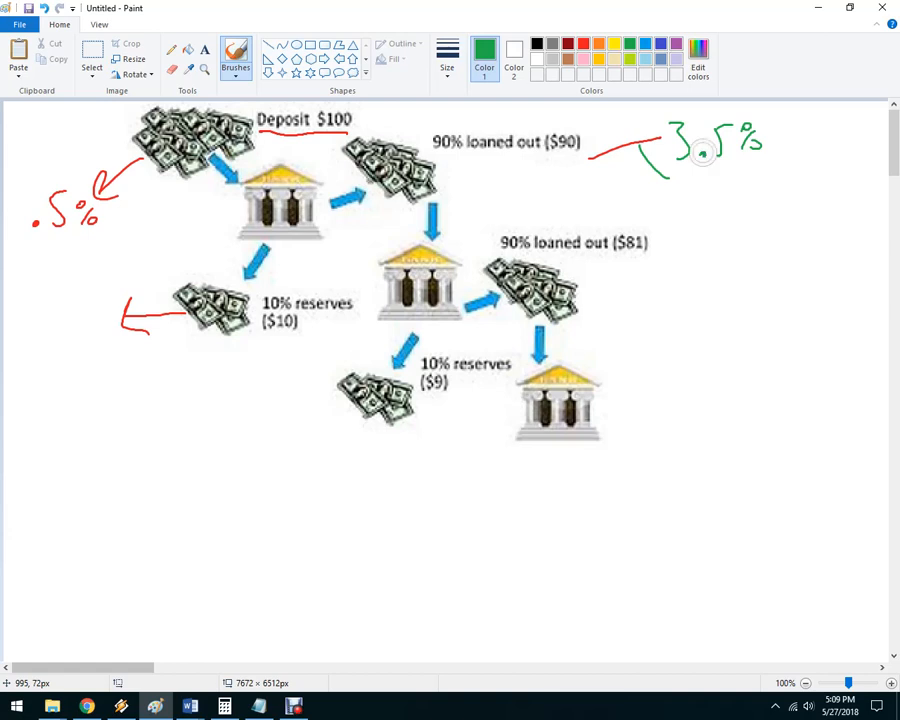
{"action": "left_click_drag", "start_coordinate": [680, 184], "coordinate": [740, 184]}
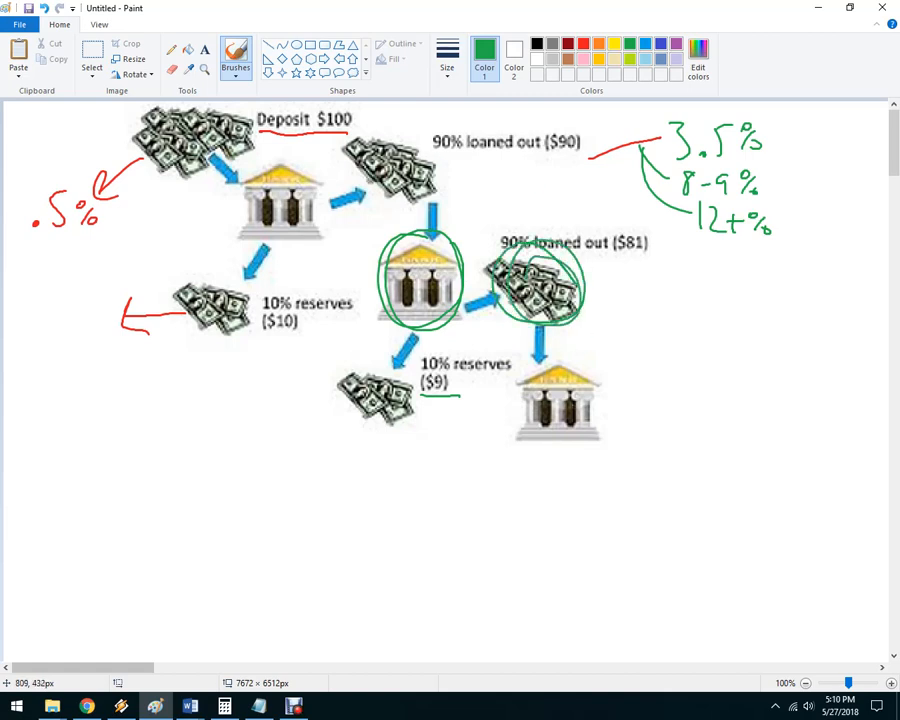
- Write green R $8.10 under the third bank and circle it along with the $10 and $9 reserve stacks
{"action": "left_click_drag", "start_coordinate": [530, 450], "coordinate": [456, 510]}
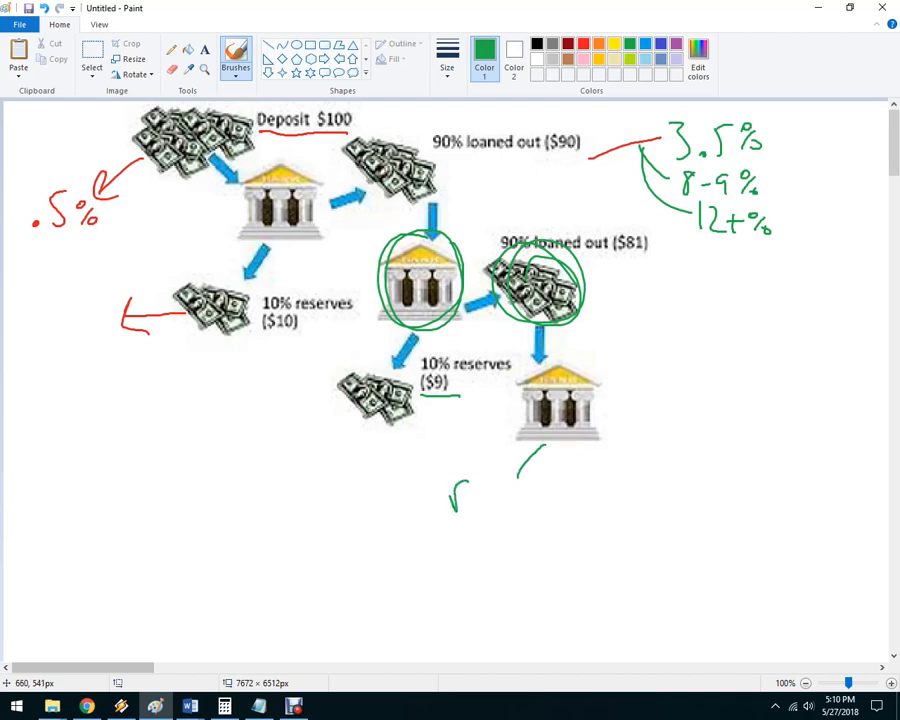
{"action": "left_click_drag", "start_coordinate": [456, 490], "coordinate": [530, 510]}
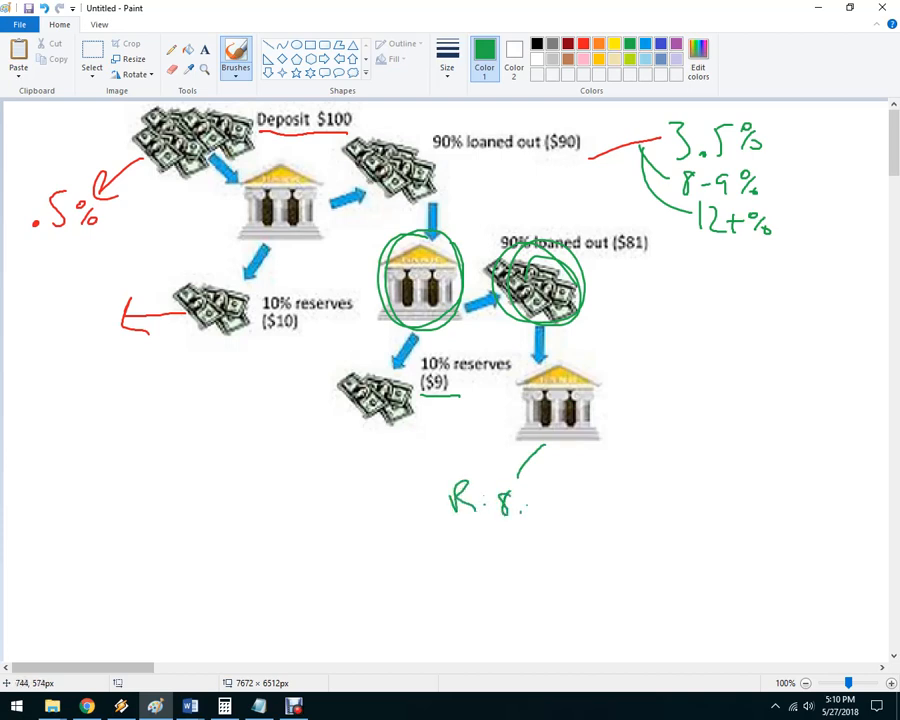
{"action": "left_click_drag", "start_coordinate": [500, 490], "coordinate": [550, 500]}
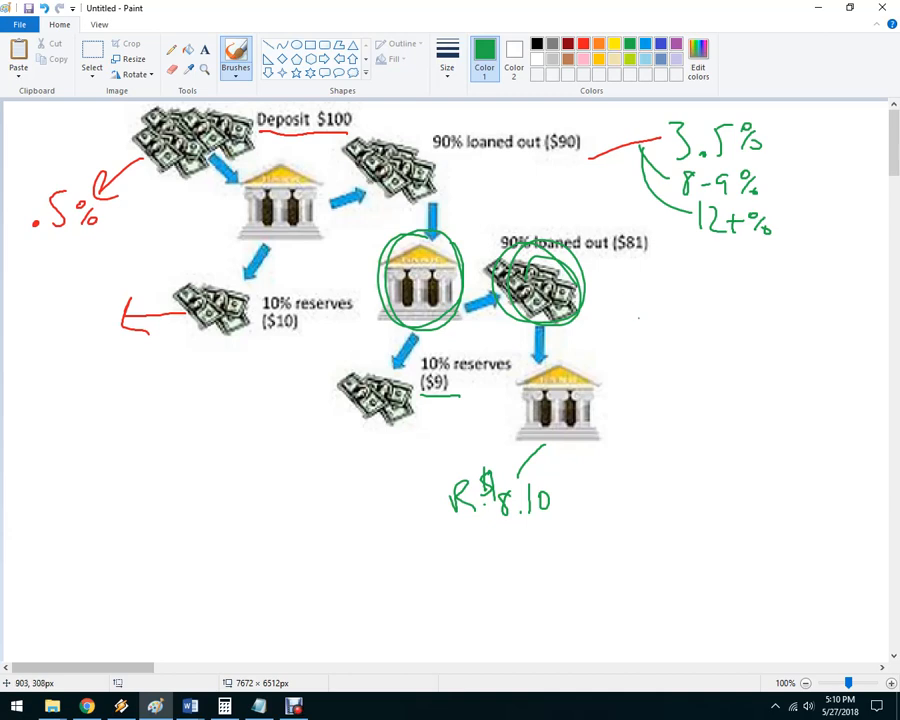
{"action": "mouse_move", "coordinate": [700, 436]}
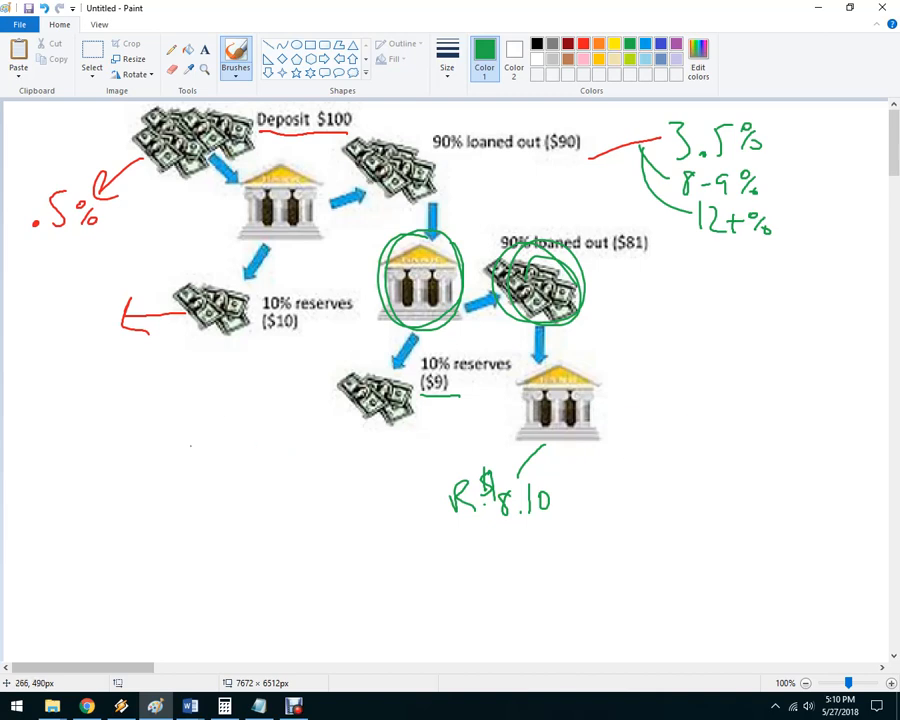
{"action": "mouse_move", "coordinate": [96, 430]}
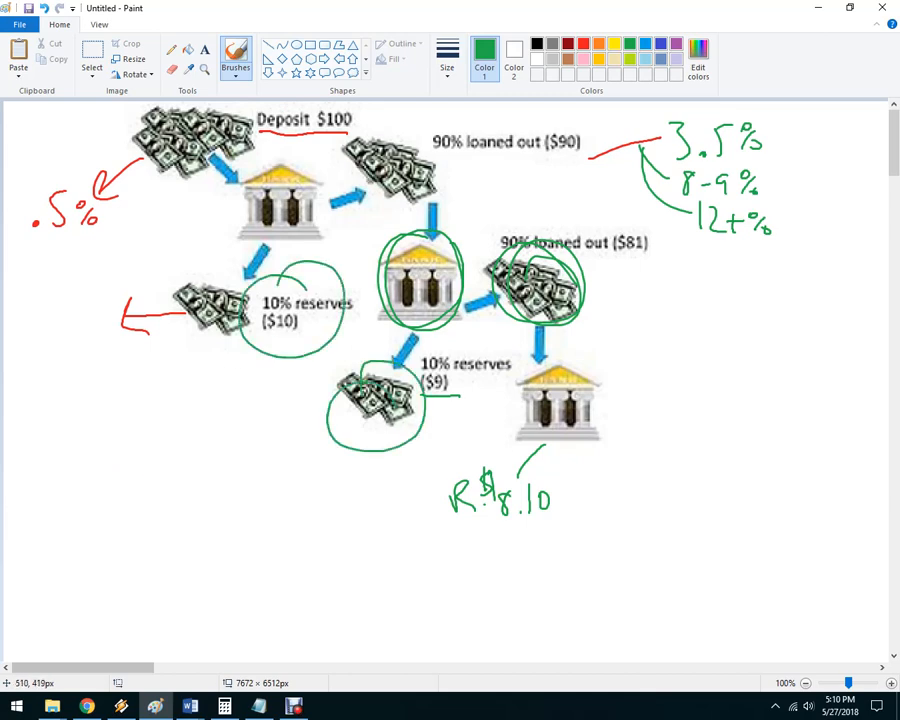
{"action": "left_click_drag", "start_coordinate": [440, 450], "coordinate": [560, 540]}
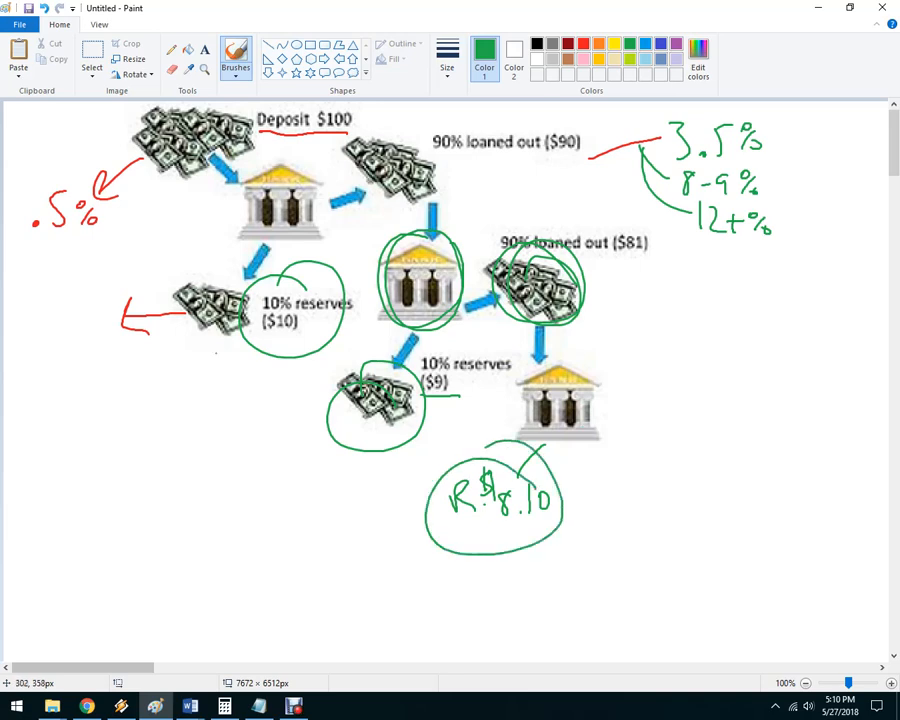
{"action": "left_click_drag", "start_coordinate": [30, 444], "coordinate": [40, 414]}
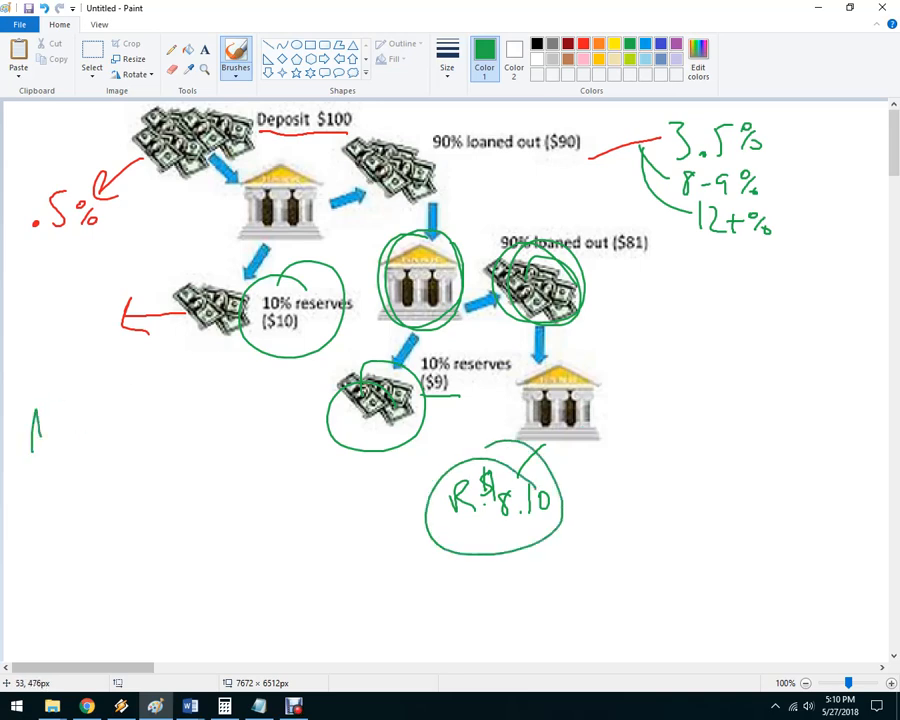
- Handwrite MM = 1/RR = 1/.10 = 10 in green at the left of the canvas
{"action": "left_click_drag", "start_coordinate": [30, 420], "coordinate": [120, 444]}
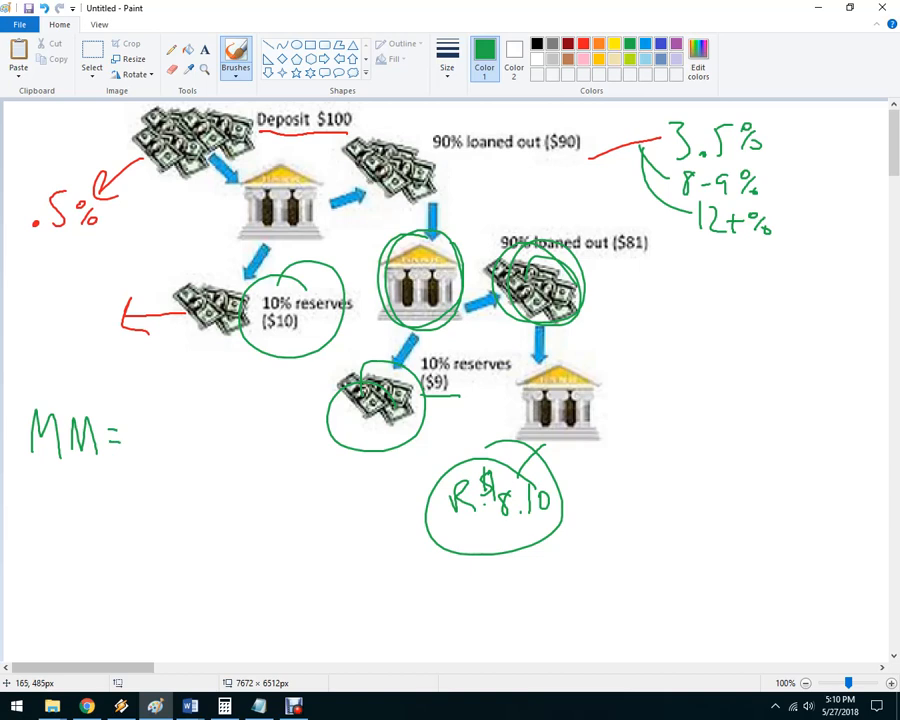
{"action": "left_click_drag", "start_coordinate": [150, 414], "coordinate": [144, 460]}
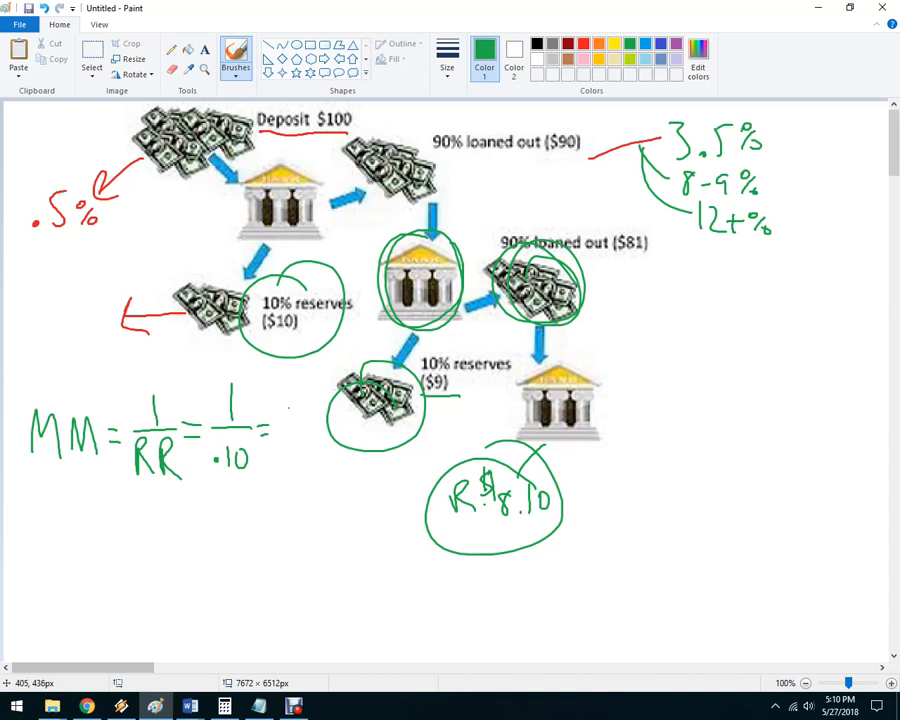
{"action": "left_click_drag", "start_coordinate": [270, 420], "coordinate": [290, 460]}
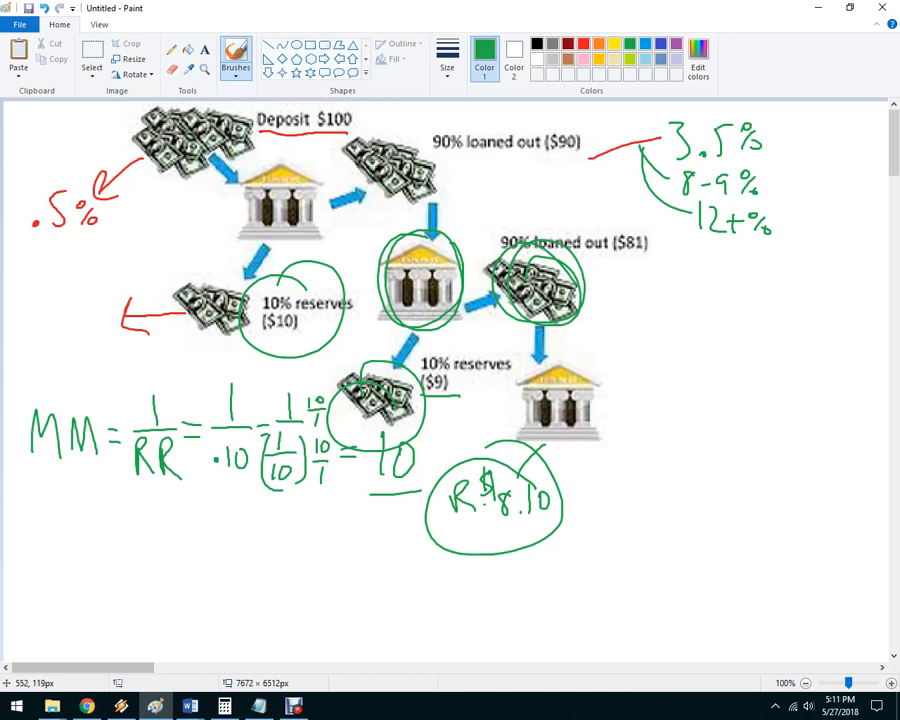
{"action": "left_click_drag", "start_coordinate": [84, 520], "coordinate": [64, 544]}
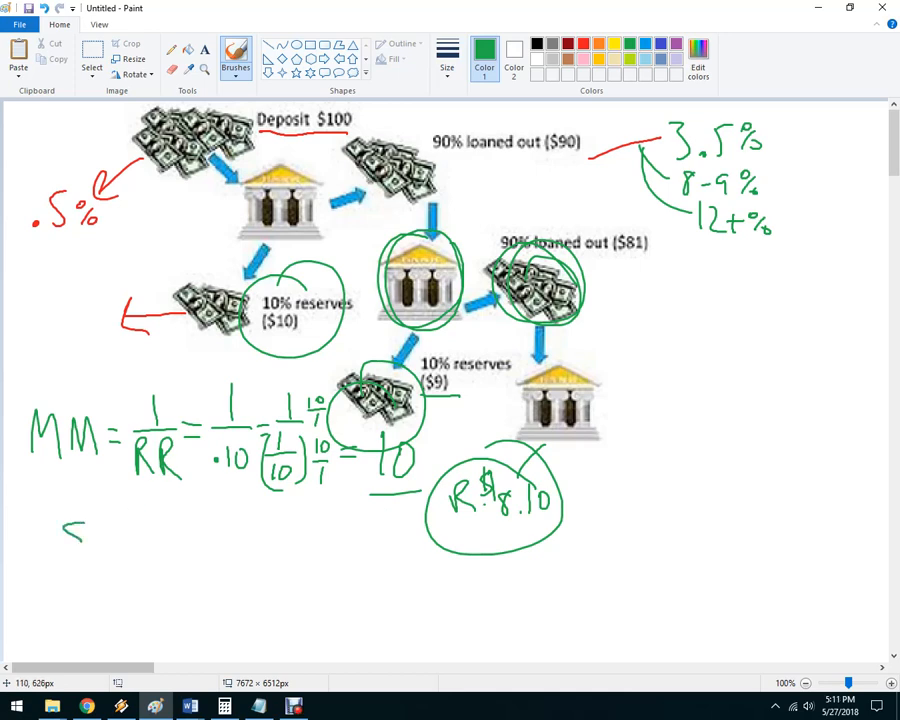
- Write $10M deposited, then 9M x 10 = $90M beneath the formula
{"action": "left_click_drag", "start_coordinate": [70, 520], "coordinate": [114, 556]}
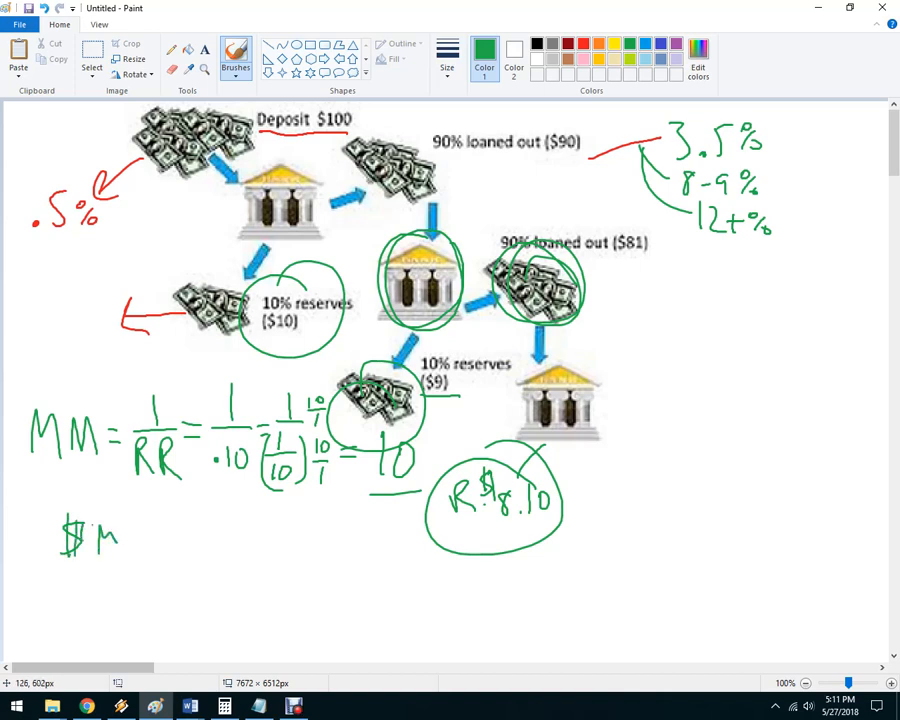
{"action": "left_click_drag", "start_coordinate": [64, 536], "coordinate": [150, 544]}
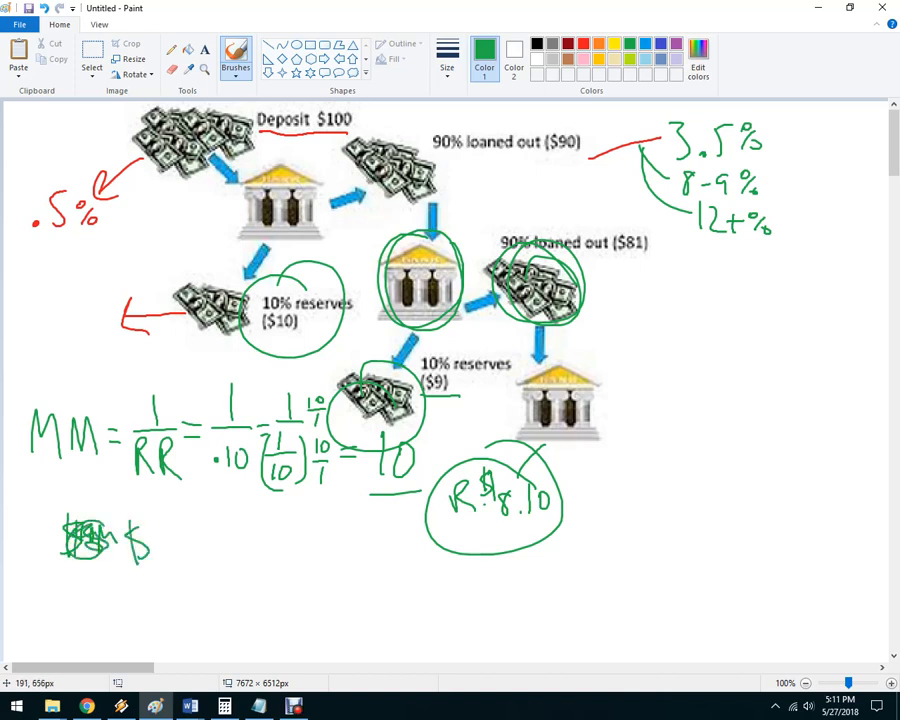
{"action": "left_click_drag", "start_coordinate": [130, 540], "coordinate": [240, 560]}
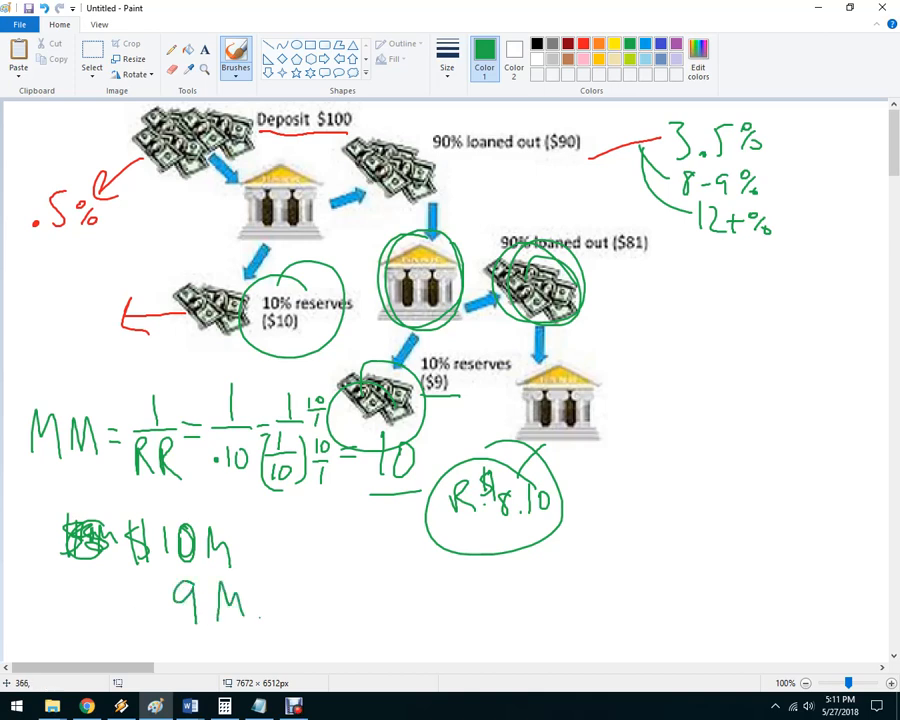
{"action": "left_click_drag", "start_coordinate": [260, 604], "coordinate": [320, 600]}
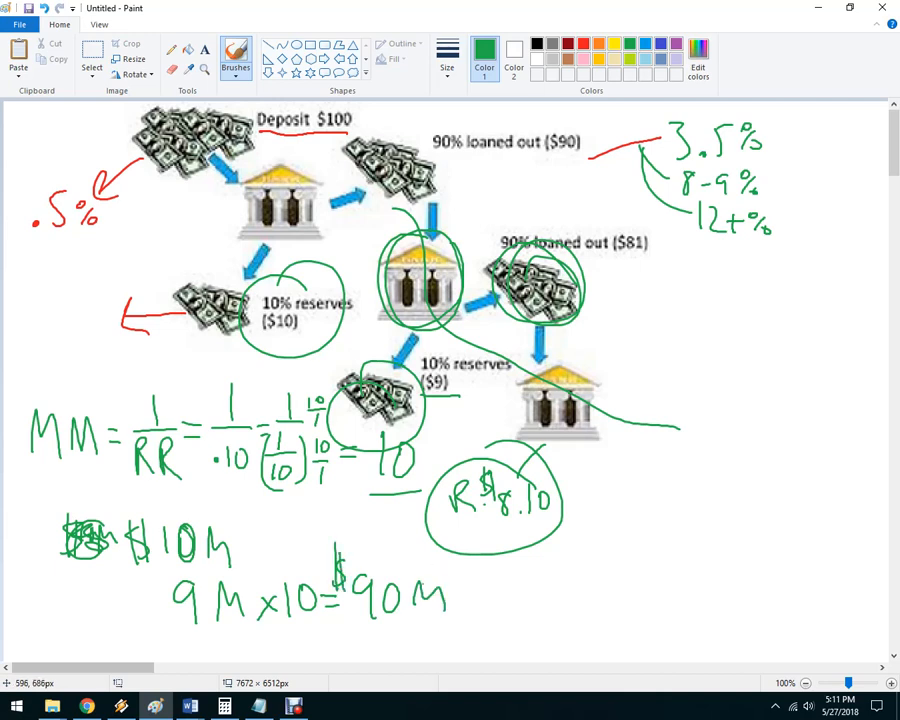
{"action": "scroll", "scroll_direction": "down", "scroll_amount": 3}
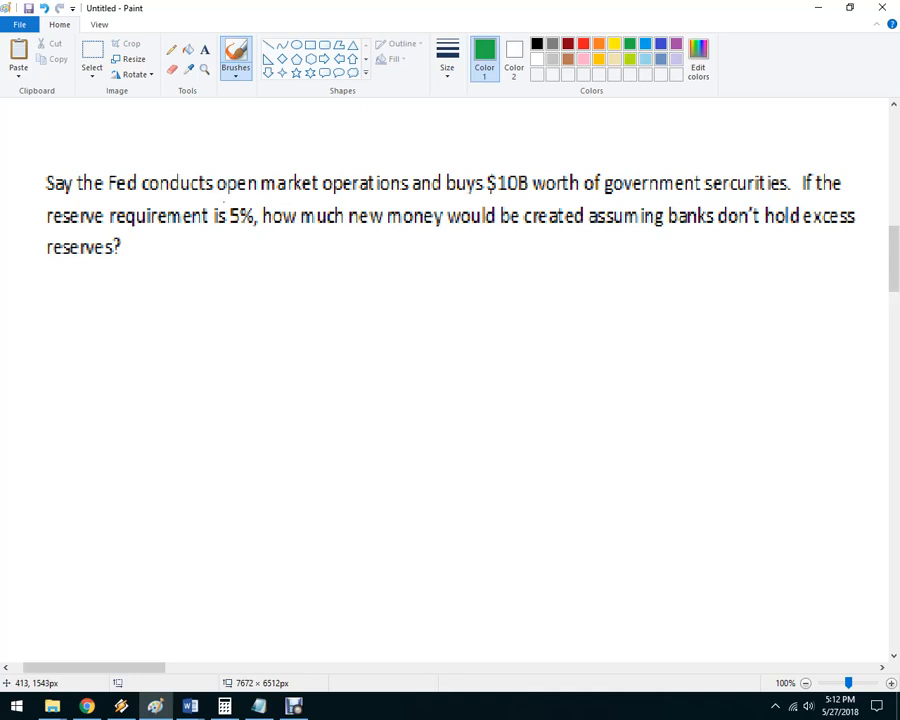
- Underline 'open market operations' and 'government securities' and label the latter BONDS
{"action": "left_click_drag", "start_coordinate": [216, 196], "coordinate": [408, 196]}
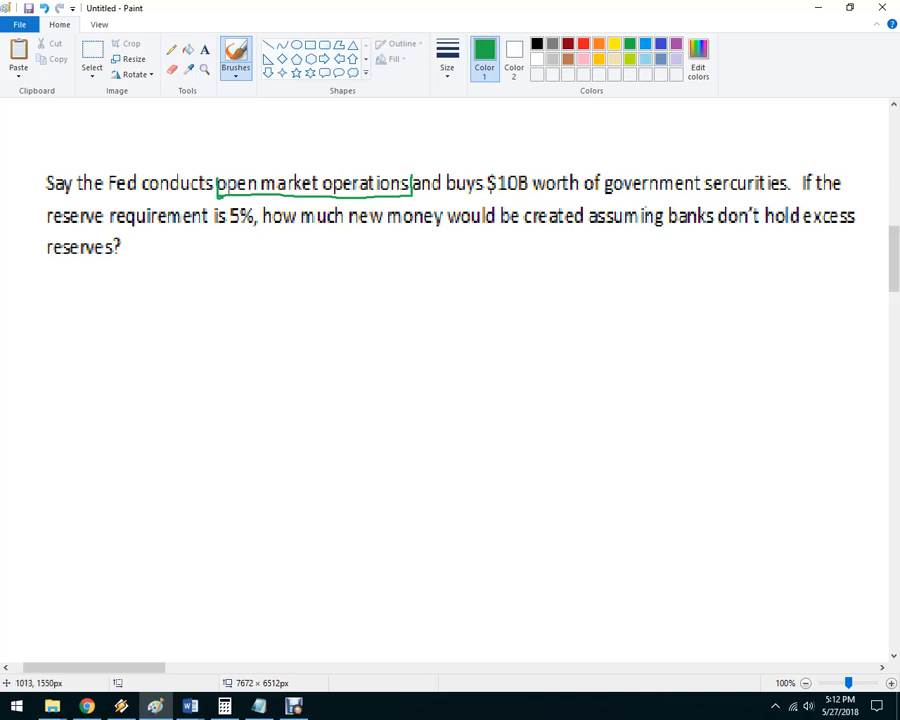
{"action": "left_click_drag", "start_coordinate": [604, 192], "coordinate": [778, 204]}
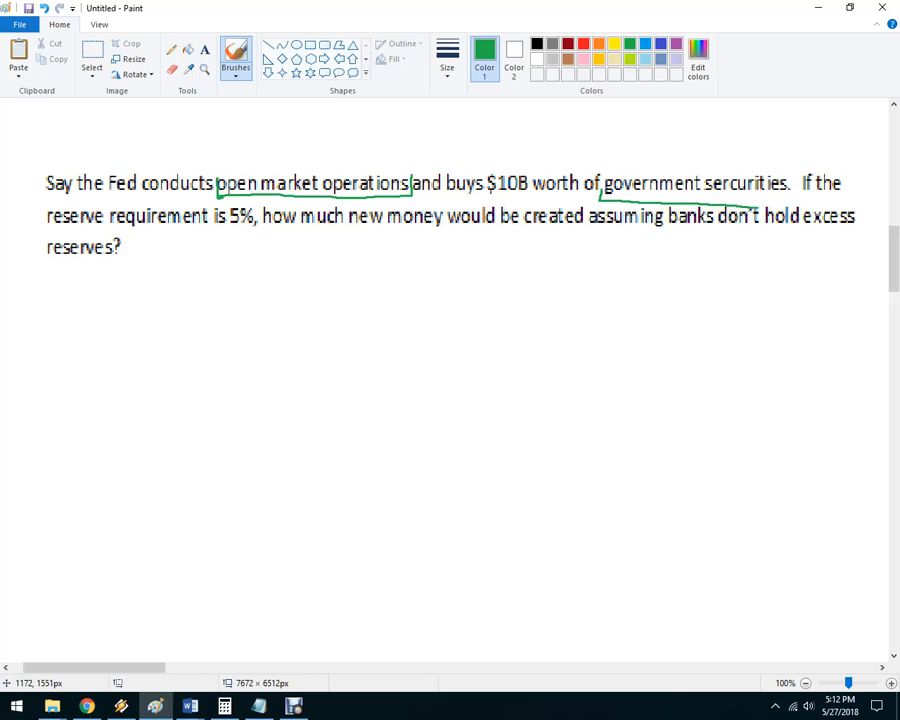
{"action": "left_click_drag", "start_coordinate": [636, 124], "coordinate": [640, 170]}
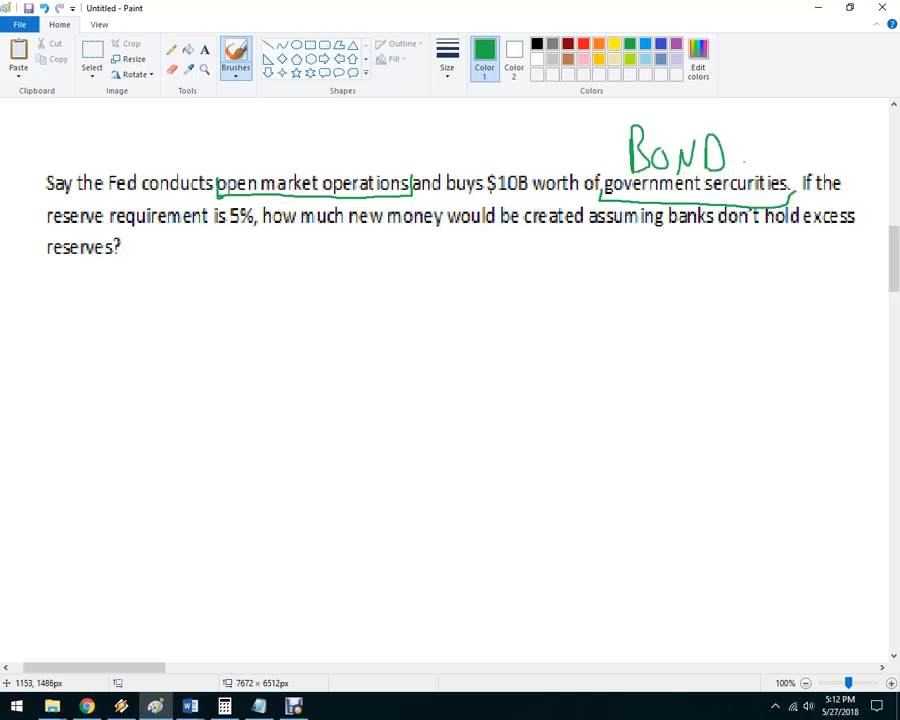
- Write 'Buying ↑MS' above the problem and underline the 5% reserve requirement
{"action": "left_click_drag", "start_coordinate": [740, 140], "coordinate": [760, 164]}
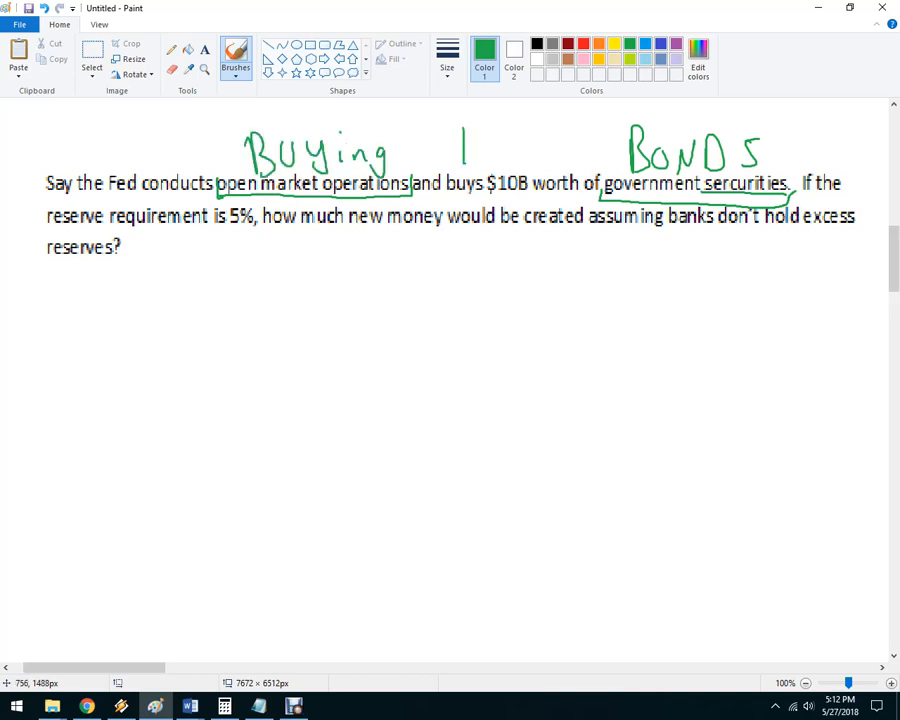
{"action": "left_click_drag", "start_coordinate": [460, 160], "coordinate": [544, 140]}
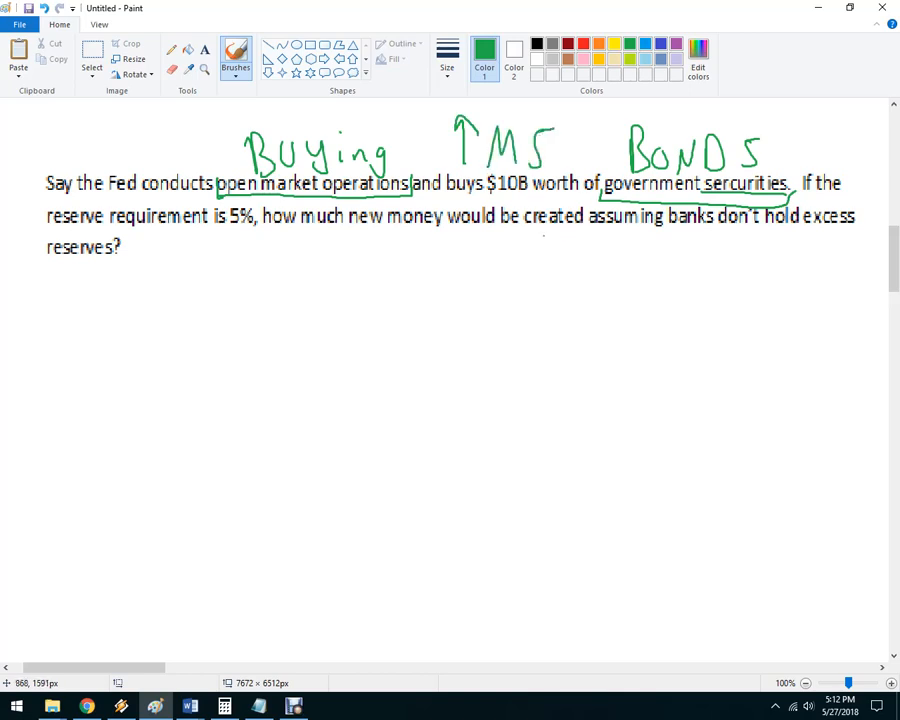
{"action": "left_click_drag", "start_coordinate": [212, 230], "coordinate": [258, 230]}
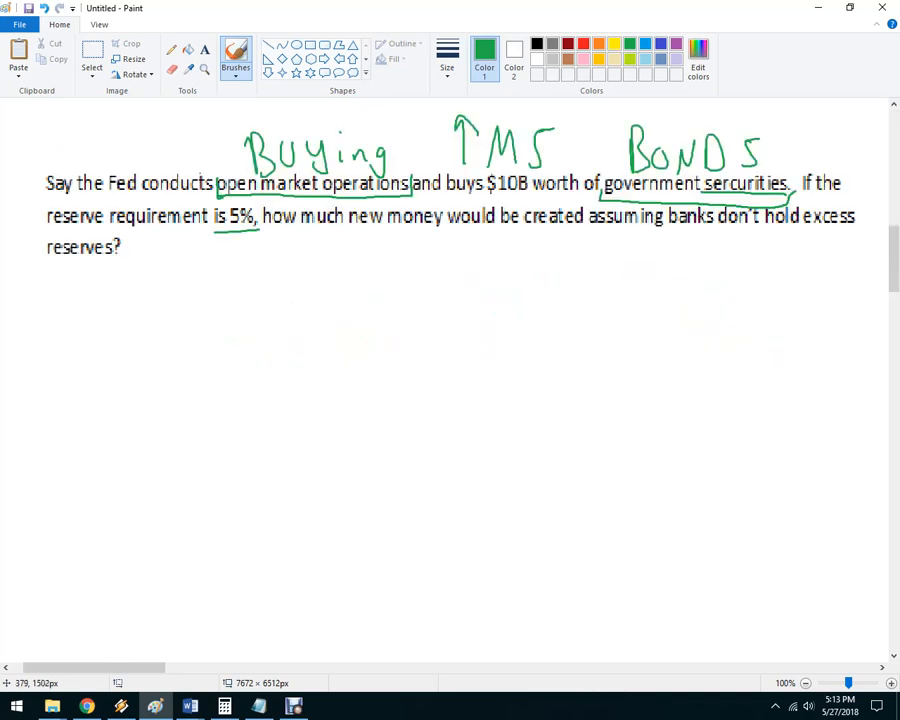
- Write MM = 1/RR = 1/.05 = 5/100 simplified to a multiplier of 20
{"action": "left_click_drag", "start_coordinate": [20, 290], "coordinate": [76, 320]}
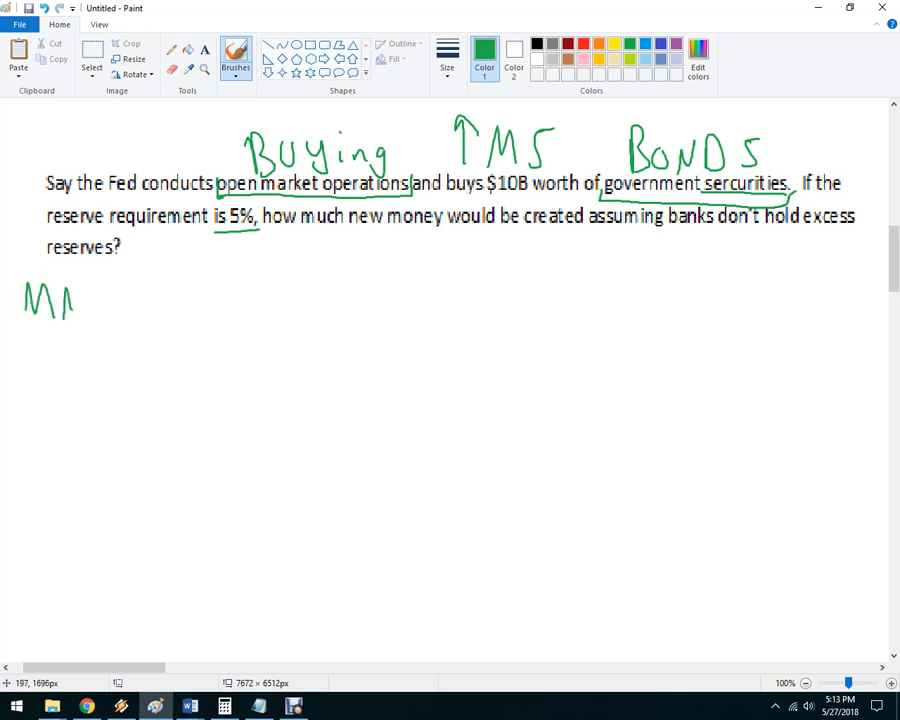
{"action": "left_click_drag", "start_coordinate": [72, 300], "coordinate": [150, 310]}
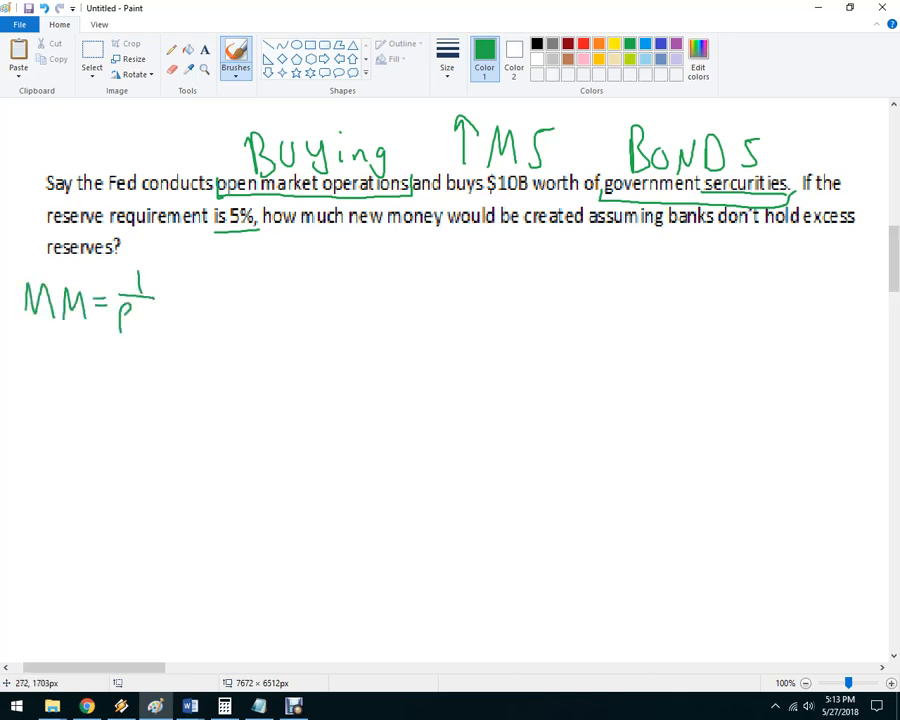
{"action": "left_click_drag", "start_coordinate": [120, 320], "coordinate": [196, 300]}
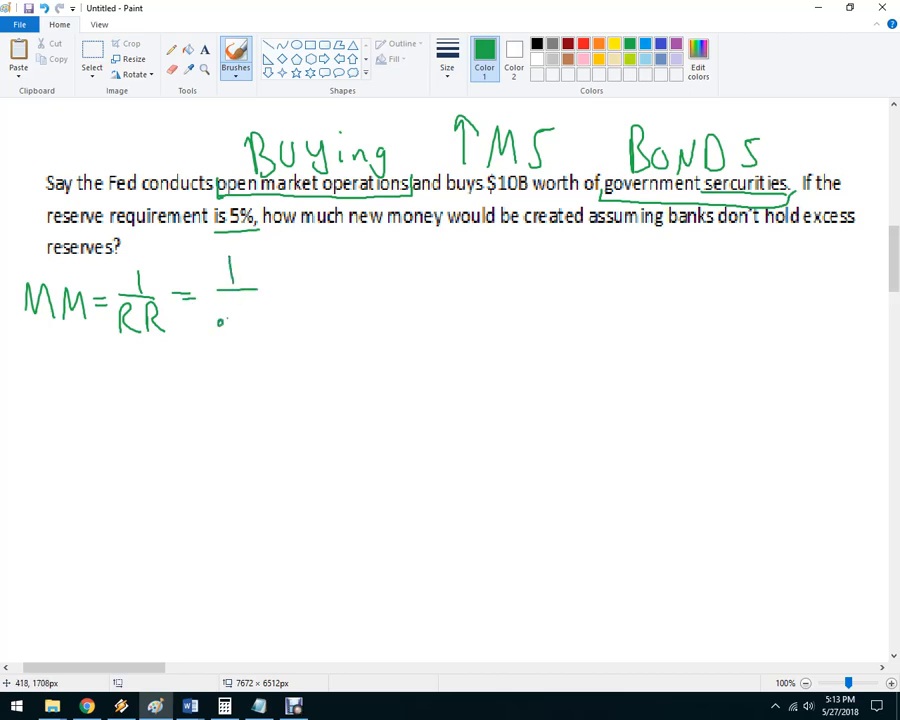
{"action": "left_click_drag", "start_coordinate": [220, 316], "coordinate": [270, 316]}
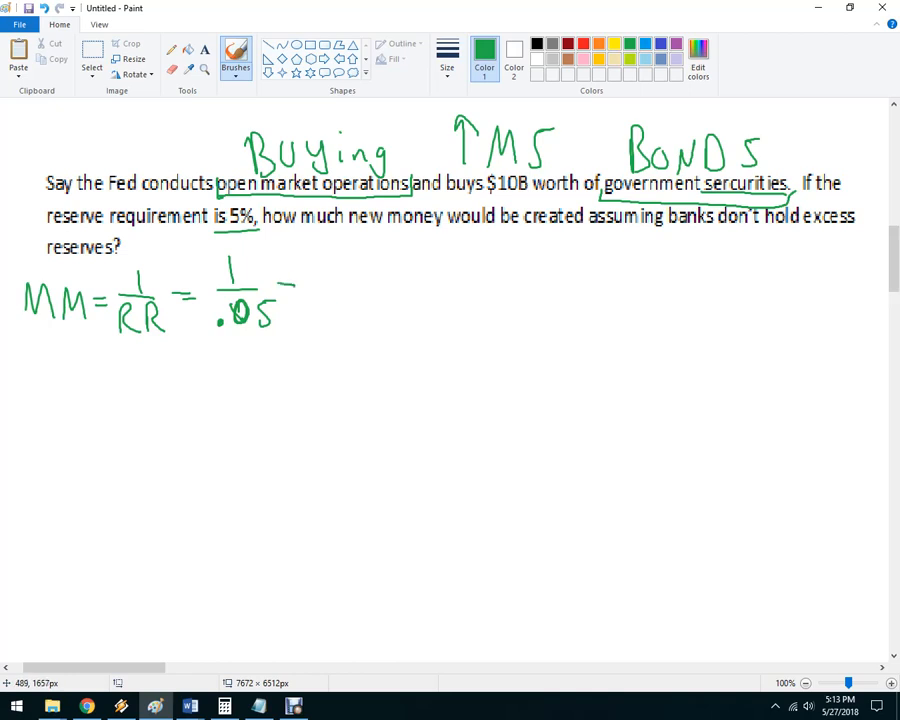
{"action": "left_click_drag", "start_coordinate": [316, 270], "coordinate": [340, 310]}
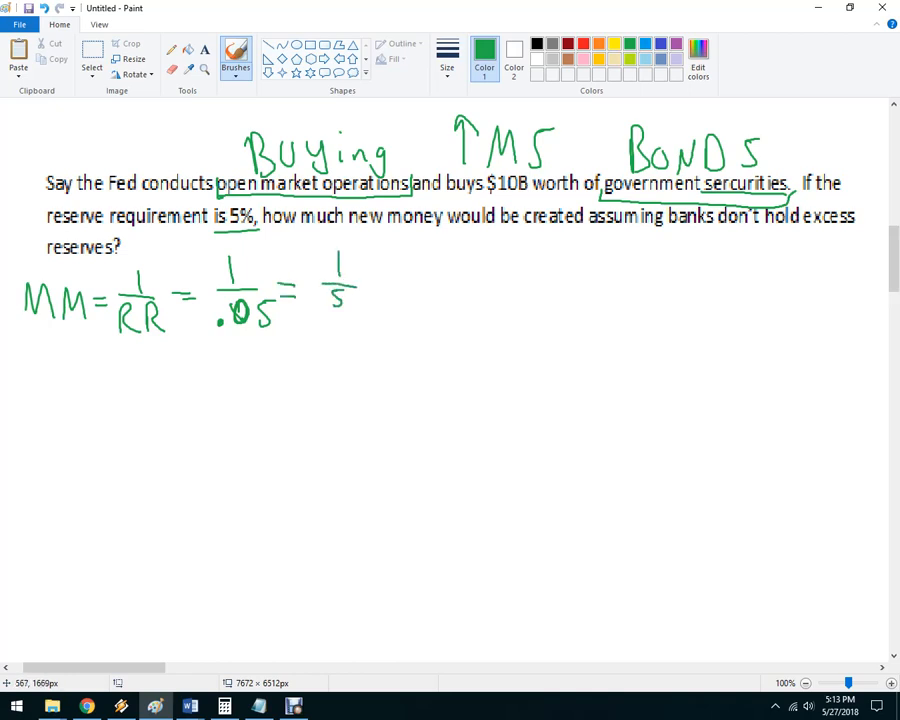
{"action": "left_click_drag", "start_coordinate": [320, 316], "coordinate": [360, 324]}
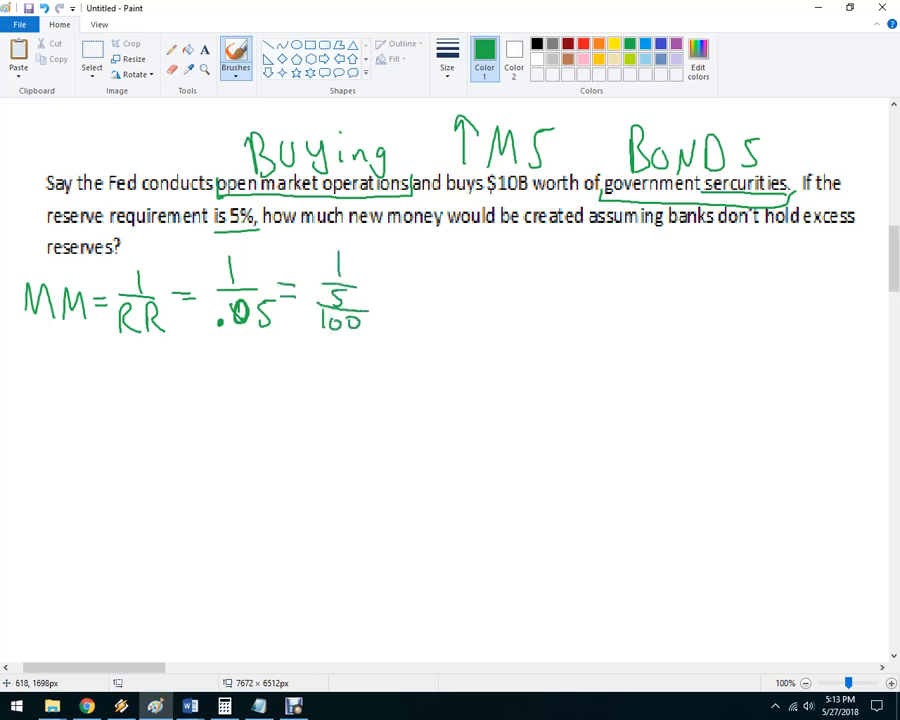
{"action": "left_click_drag", "start_coordinate": [384, 300], "coordinate": [420, 260]}
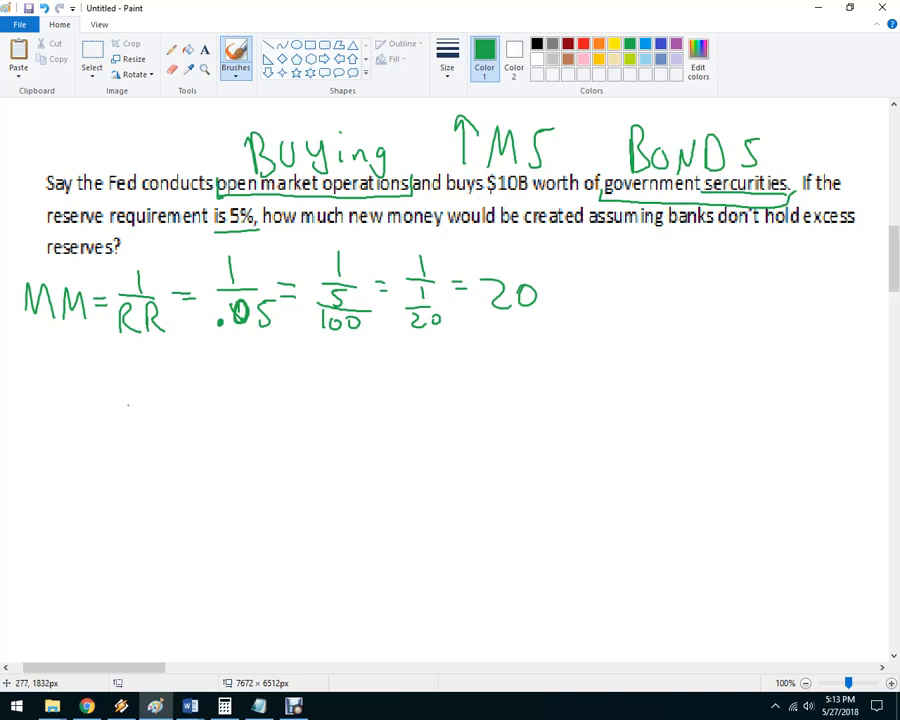
- Work out 10B x .05 = 500M circled as required reserves, then 9.5B x 20 = 190B
{"action": "left_click_drag", "start_coordinate": [100, 360], "coordinate": [136, 384]}
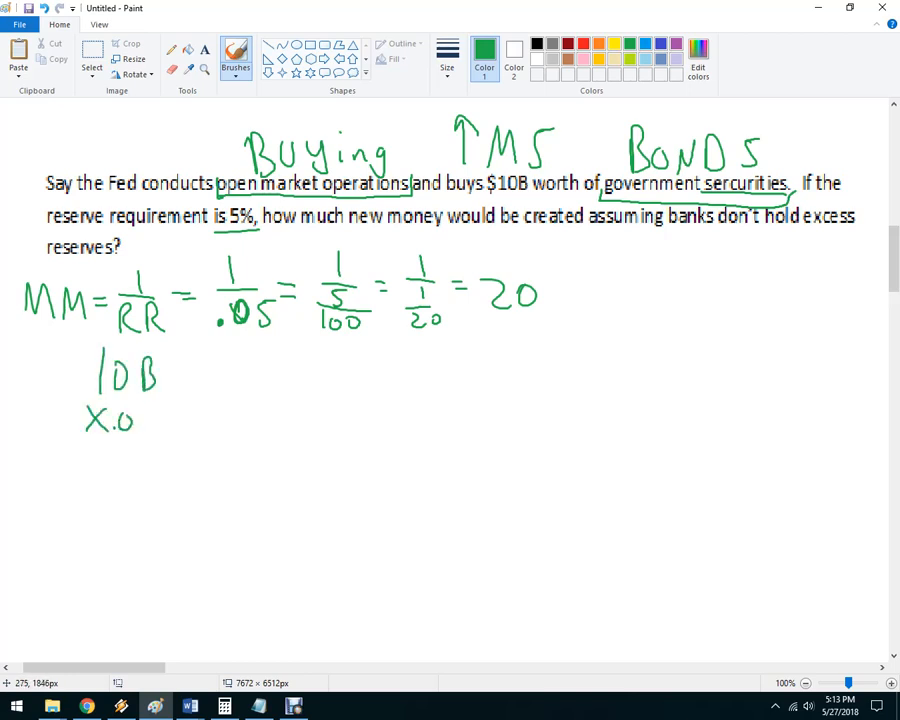
{"action": "left_click_drag", "start_coordinate": [136, 420], "coordinate": [170, 444]}
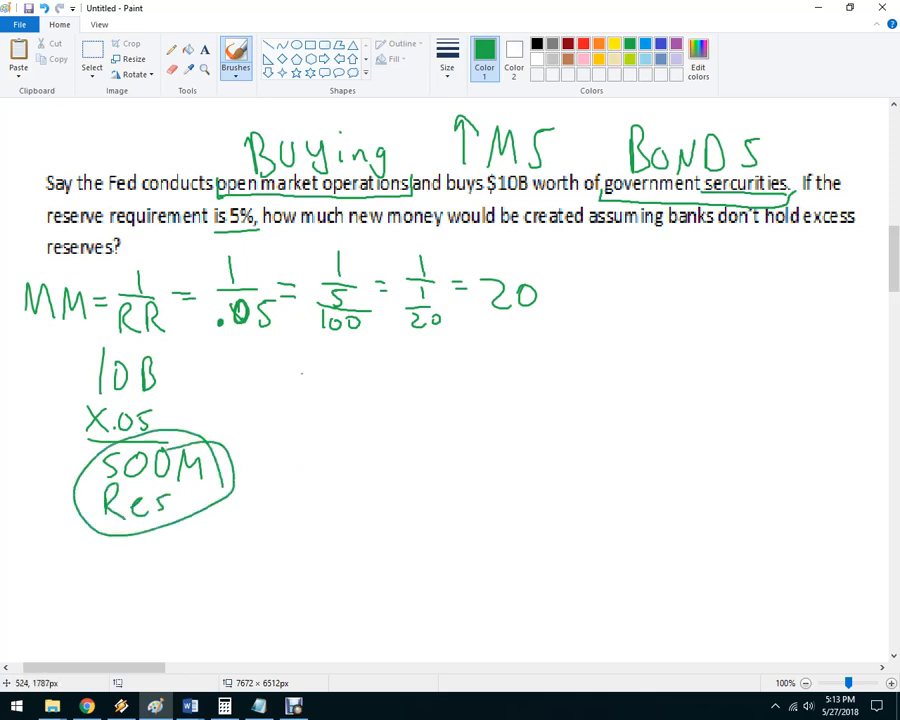
{"action": "left_click_drag", "start_coordinate": [310, 364], "coordinate": [376, 380]}
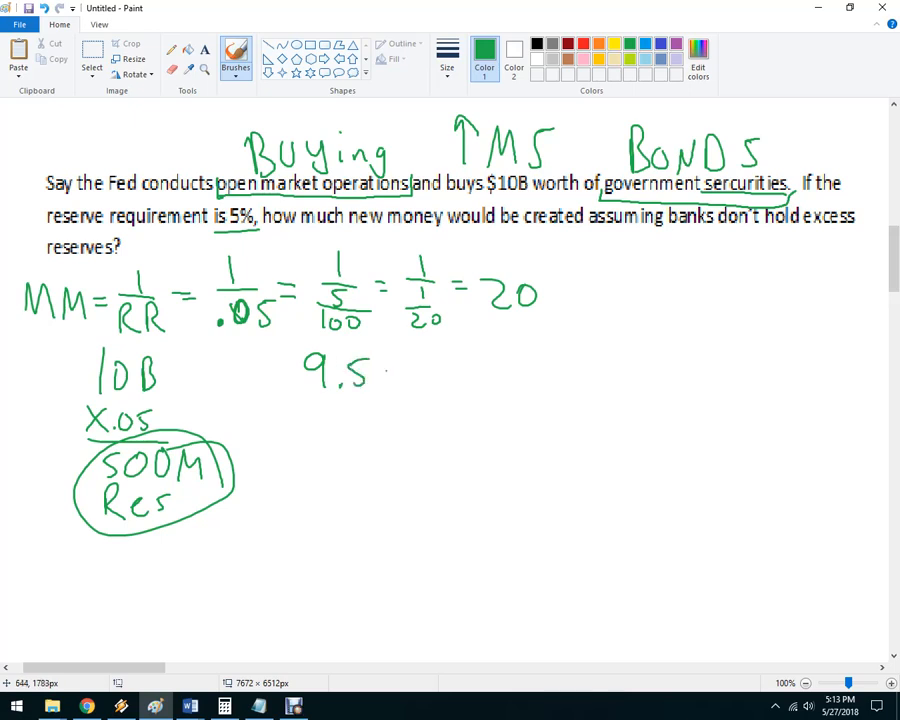
{"action": "left_click_drag", "start_coordinate": [304, 420], "coordinate": [370, 424]}
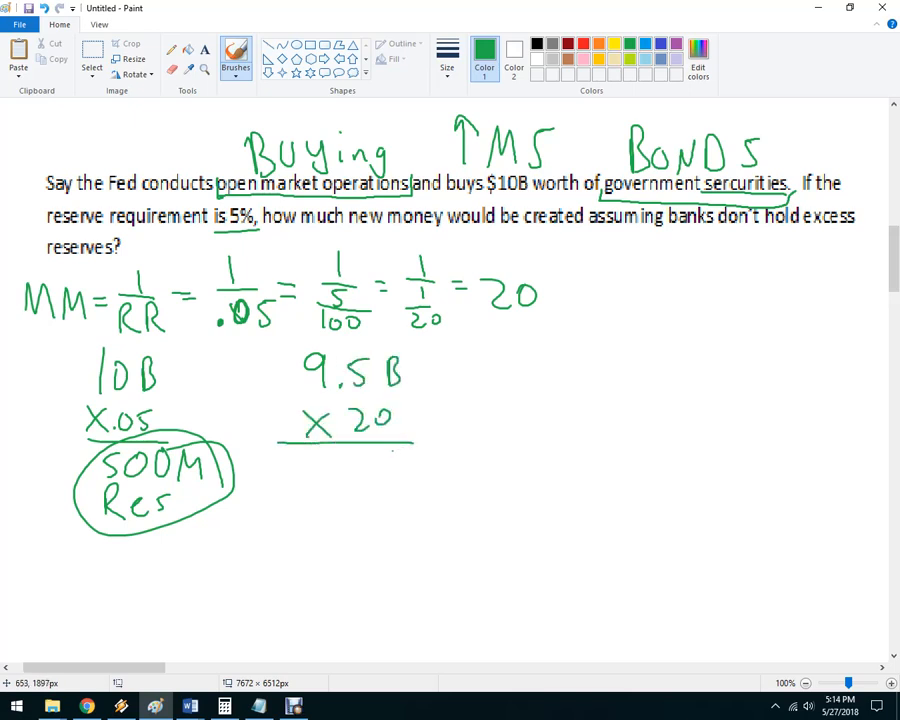
{"action": "left_click", "coordinate": [226, 704]}
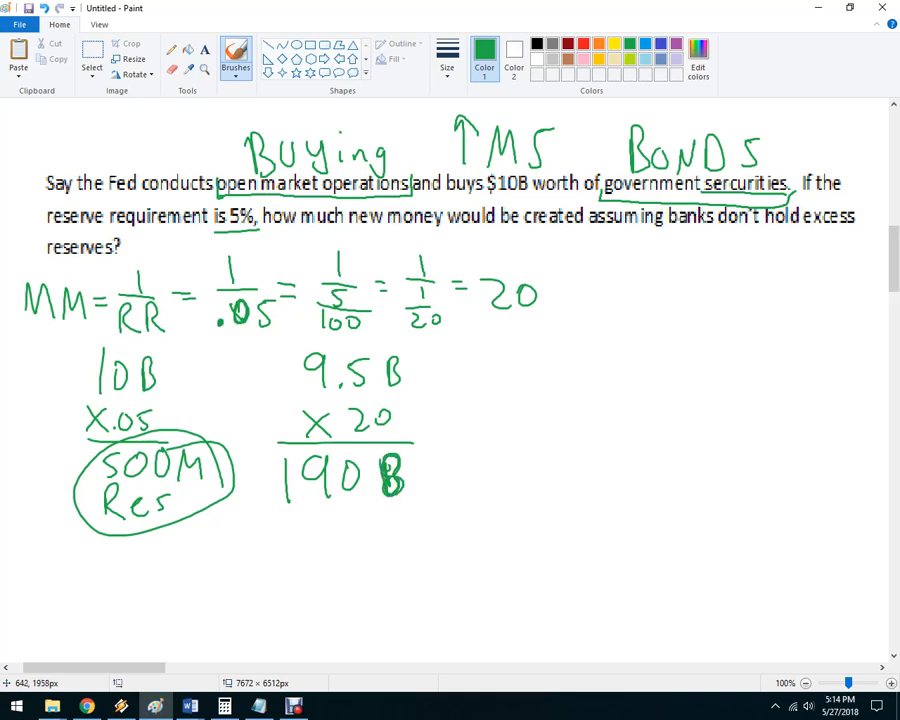
{"action": "mouse_move", "coordinate": [412, 476]}
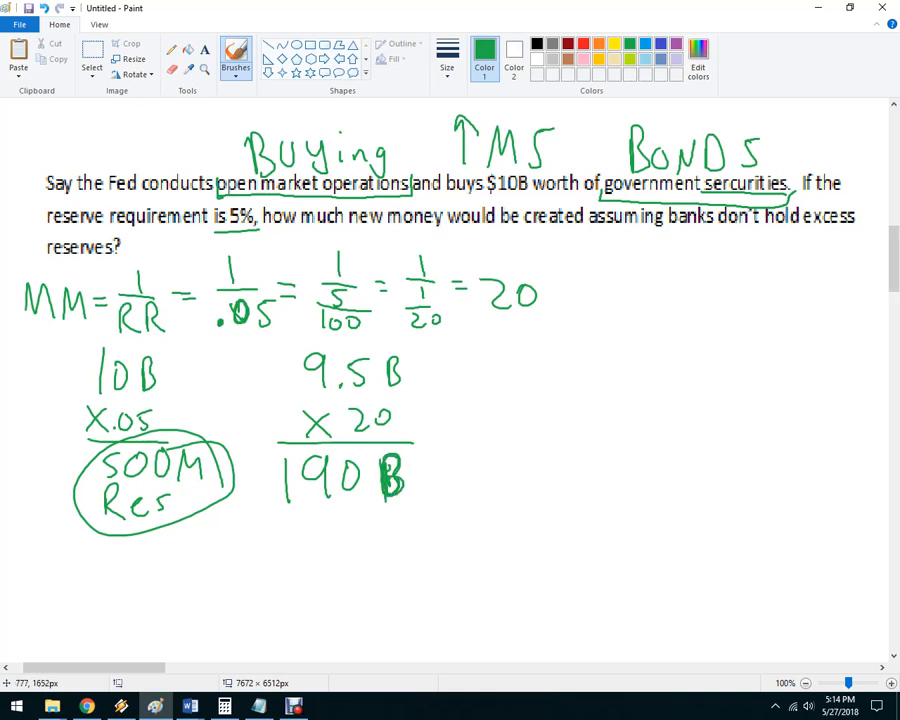
{"action": "mouse_move", "coordinate": [532, 244]}
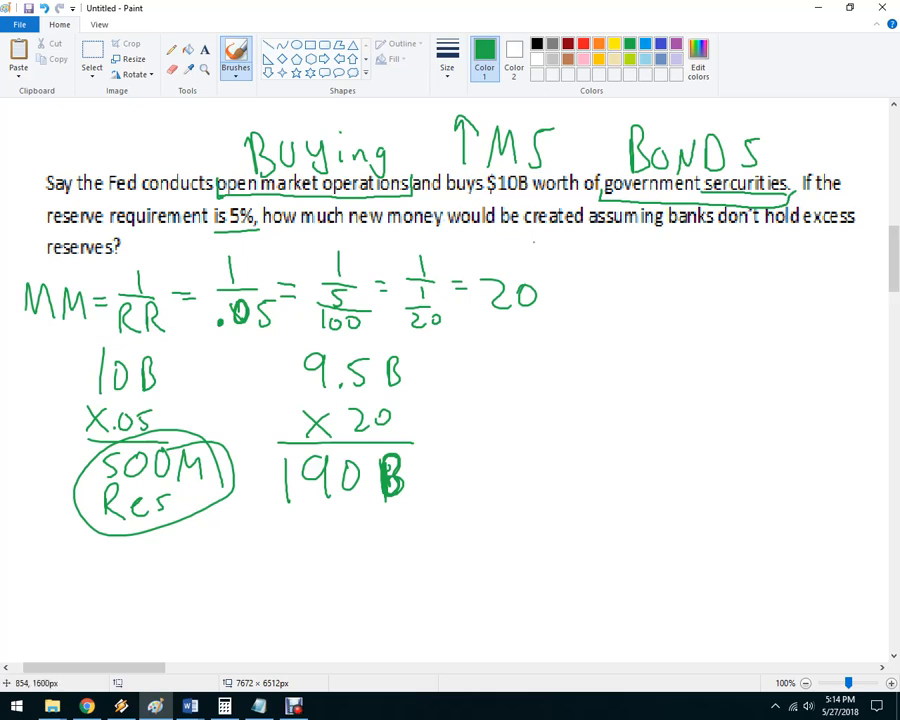
- Move down to the $50B purchase problem and add a question mark after MS up
{"action": "scroll", "scroll_direction": "down", "scroll_amount": 3}
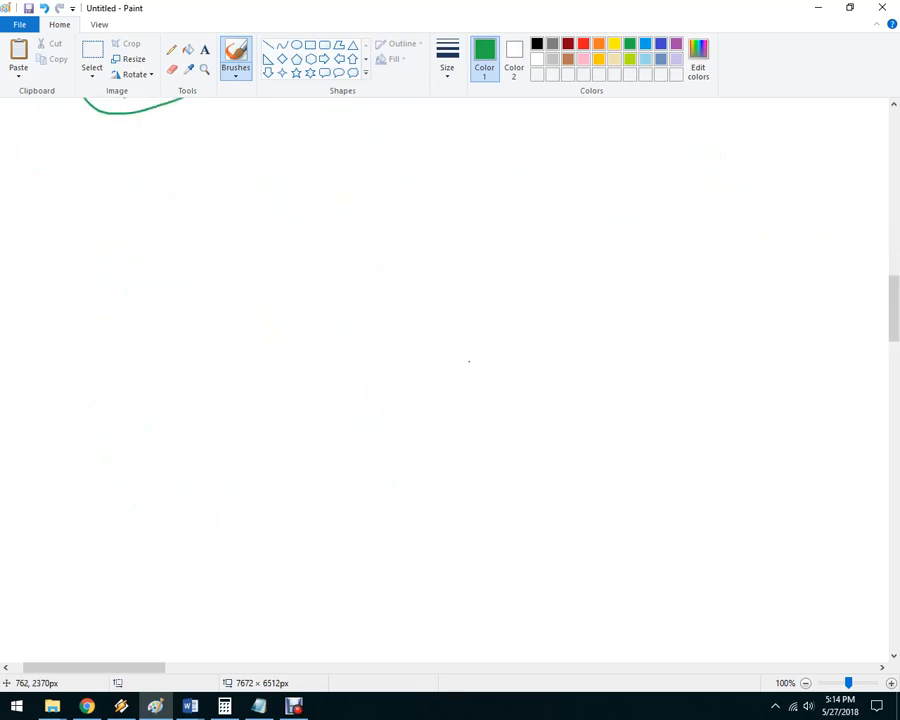
{"action": "scroll", "scroll_direction": "down", "scroll_amount": 3}
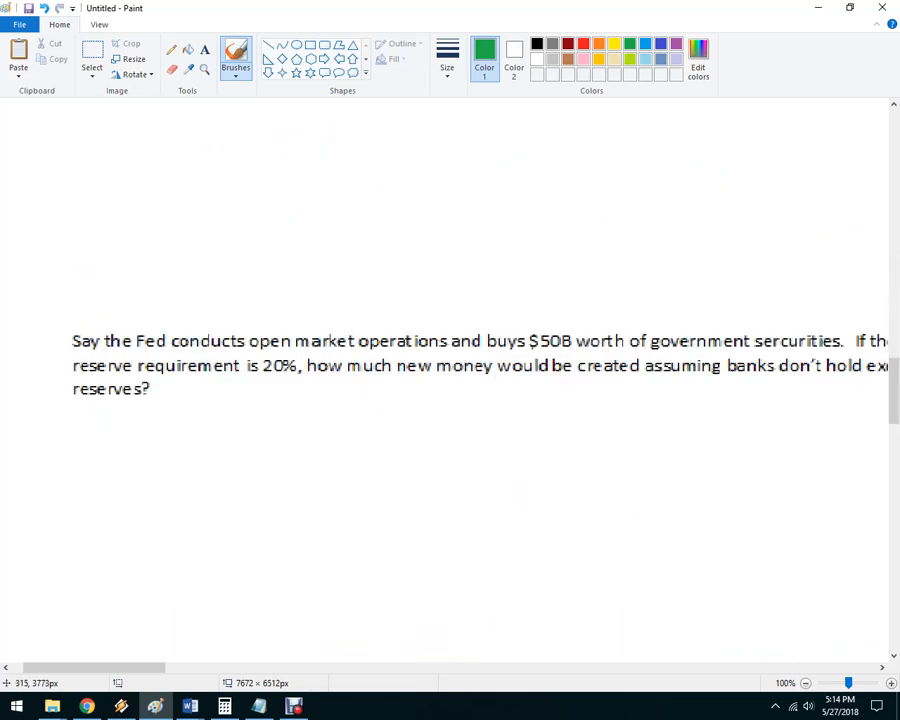
{"action": "scroll", "scroll_direction": "down", "scroll_amount": 3}
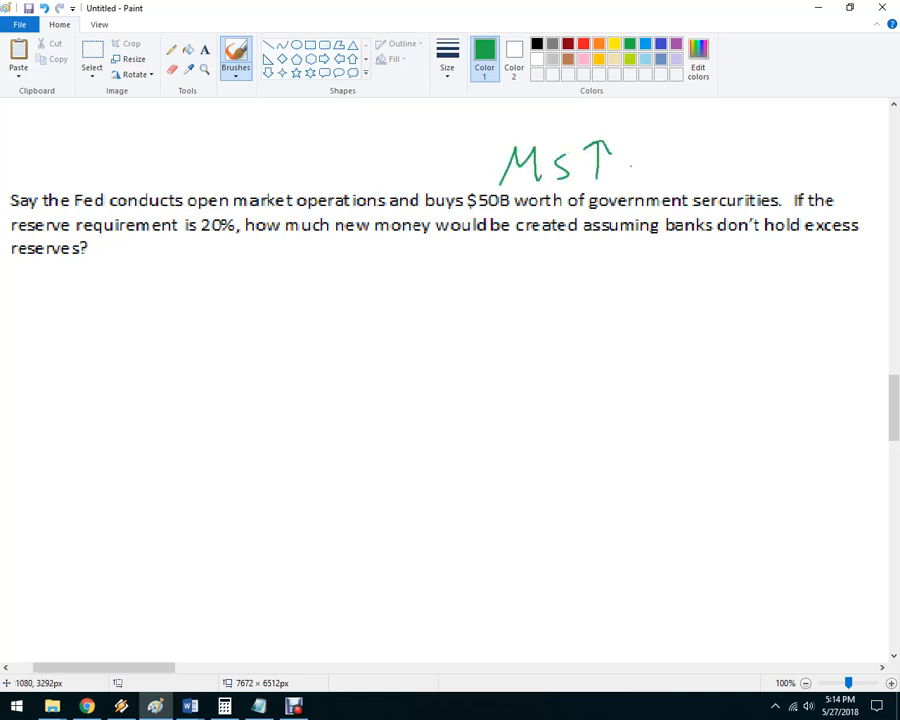
{"action": "left_click_drag", "start_coordinate": [660, 140], "coordinate": [676, 180]}
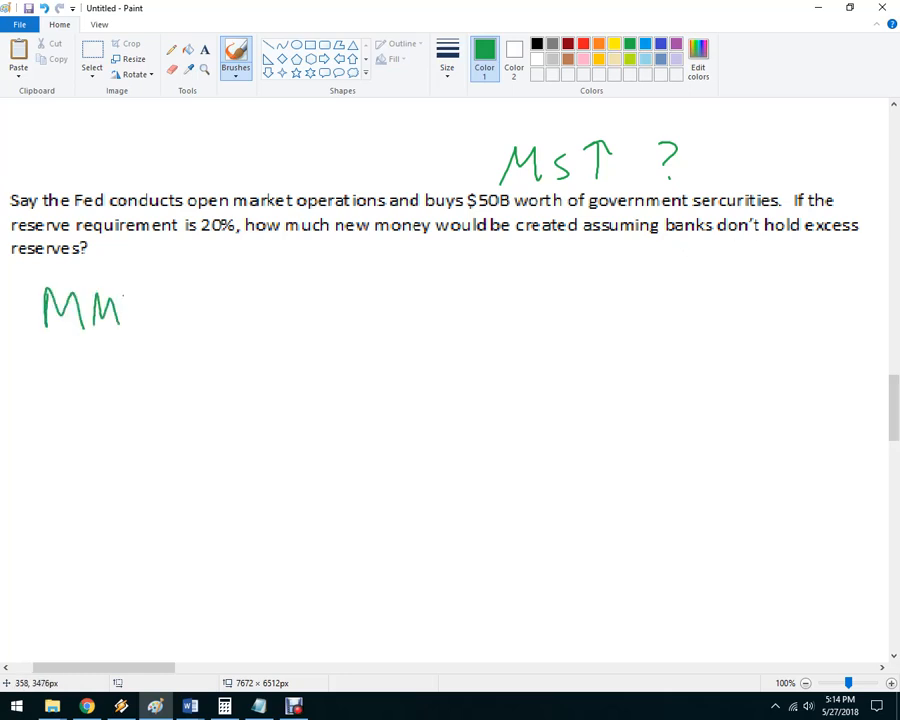
- Write MM = 1/RR = 1/(20/100) = 1/(1/5) under the $50B question
{"action": "left_click_drag", "start_coordinate": [140, 304], "coordinate": [200, 320]}
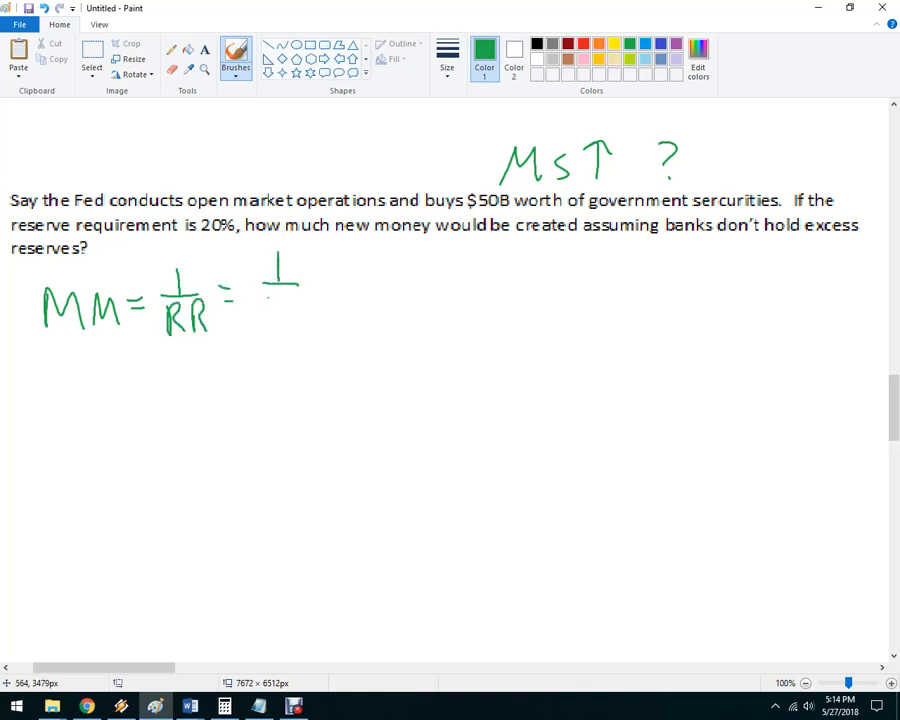
{"action": "left_click_drag", "start_coordinate": [268, 304], "coordinate": [304, 304]}
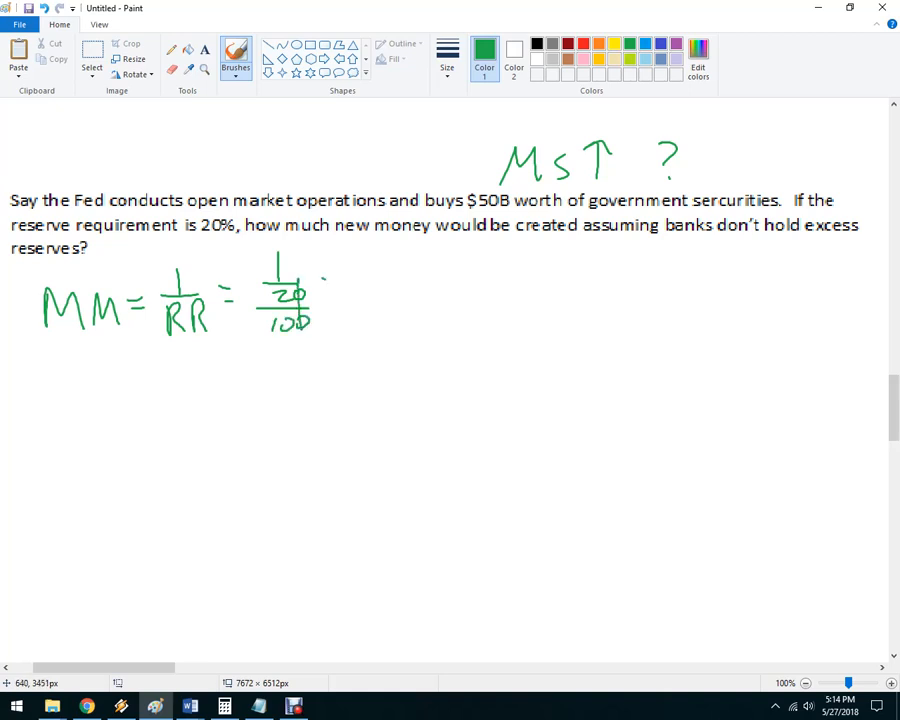
{"action": "left_click_drag", "start_coordinate": [324, 284], "coordinate": [340, 300]}
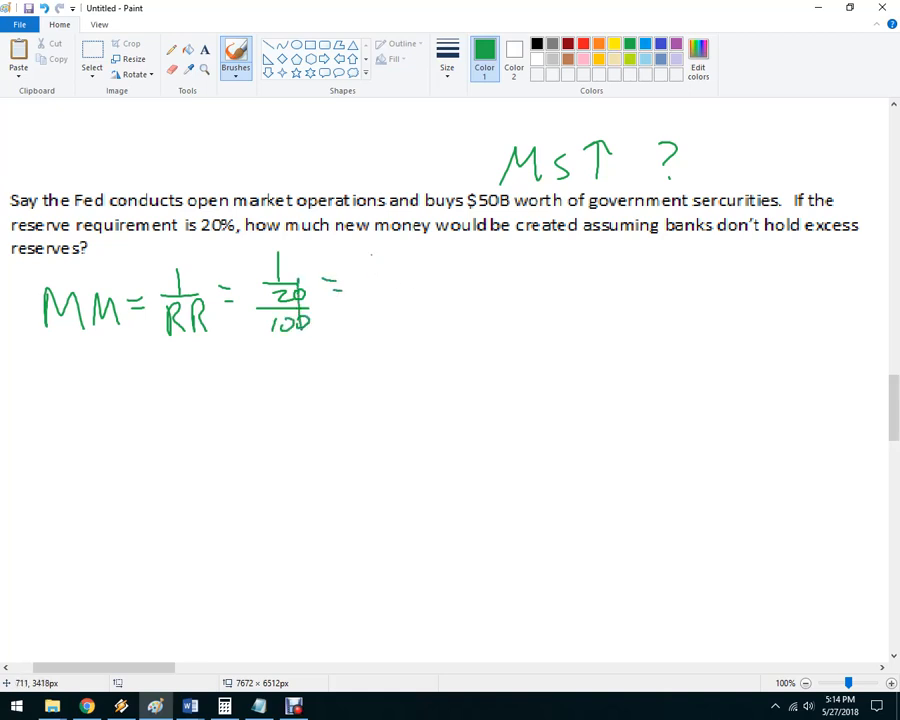
{"action": "left_click_drag", "start_coordinate": [376, 260], "coordinate": [400, 290]}
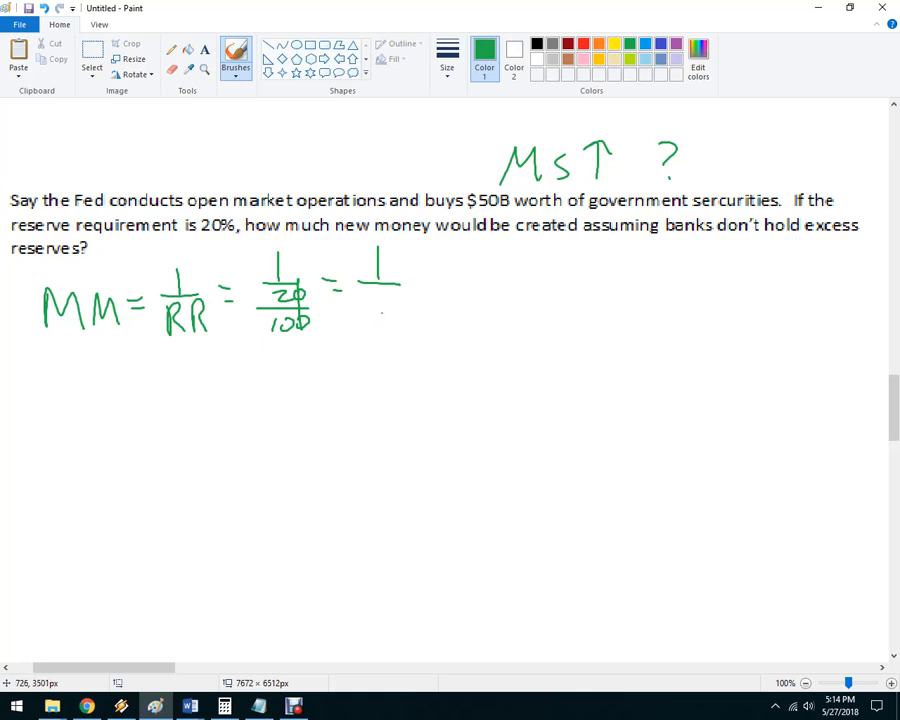
{"action": "left_click_drag", "start_coordinate": [380, 300], "coordinate": [388, 330]}
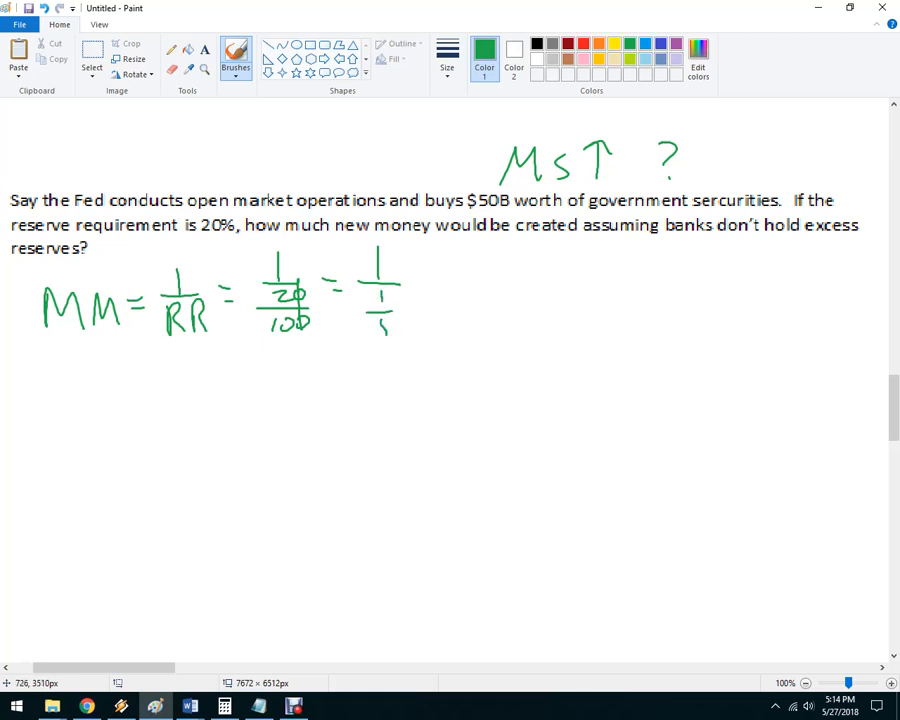
{"action": "left_click_drag", "start_coordinate": [420, 290], "coordinate": [460, 300]}
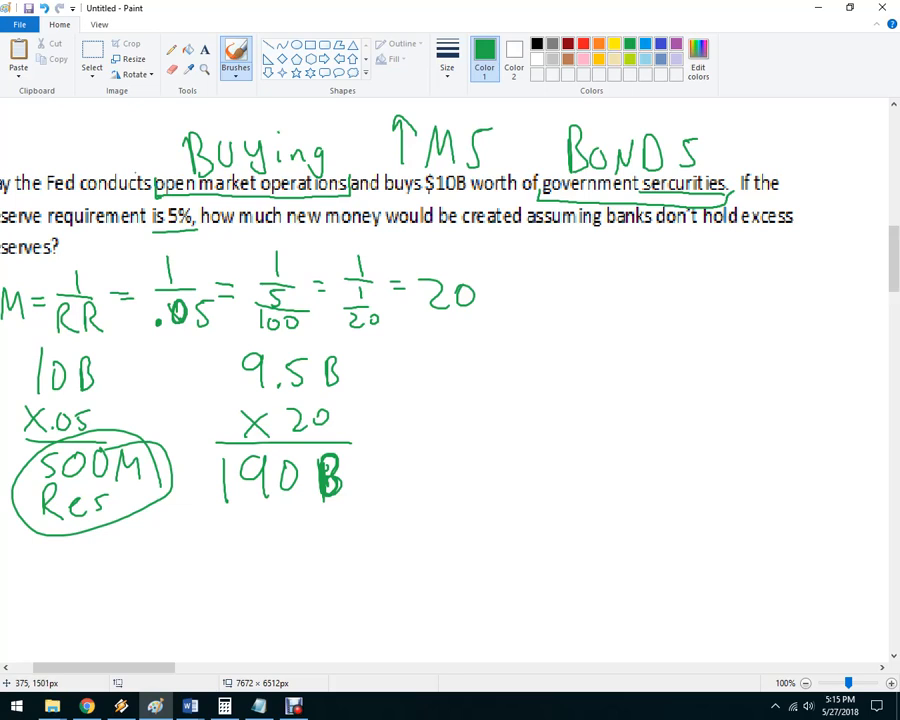
- Finish the multiplier as 5 and work out 40B x 5 = 200B below the formula
{"action": "scroll", "scroll_direction": "down", "scroll_amount": 3}
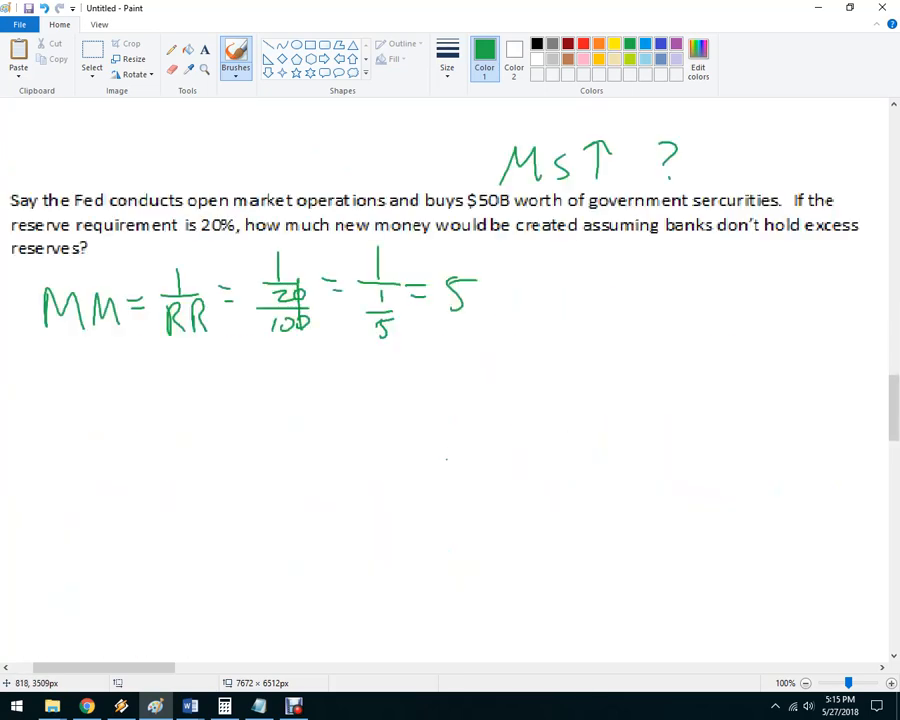
{"action": "mouse_move", "coordinate": [588, 328]}
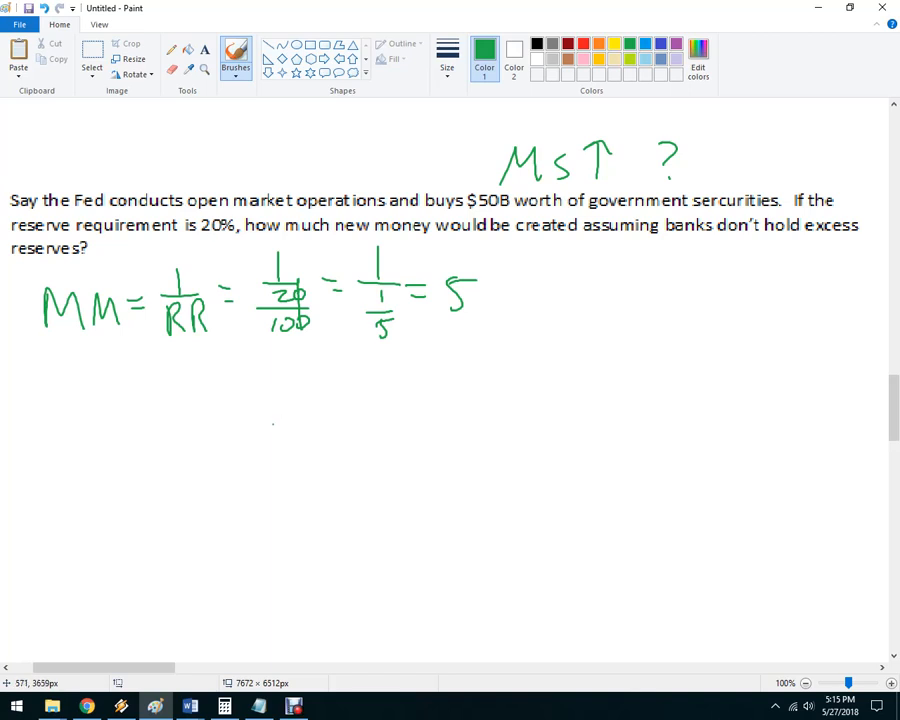
{"action": "left_click_drag", "start_coordinate": [244, 400], "coordinate": [296, 440]}
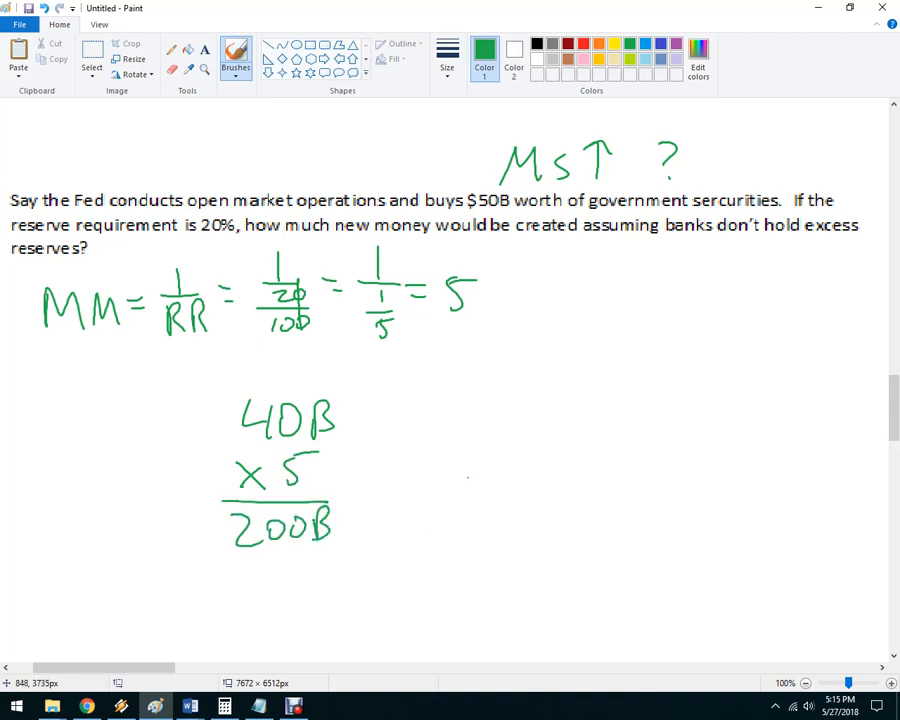
- Zoom the canvas out from 100% to 25% so both worked problems and graphs show
{"action": "left_click", "coordinate": [806, 678]}
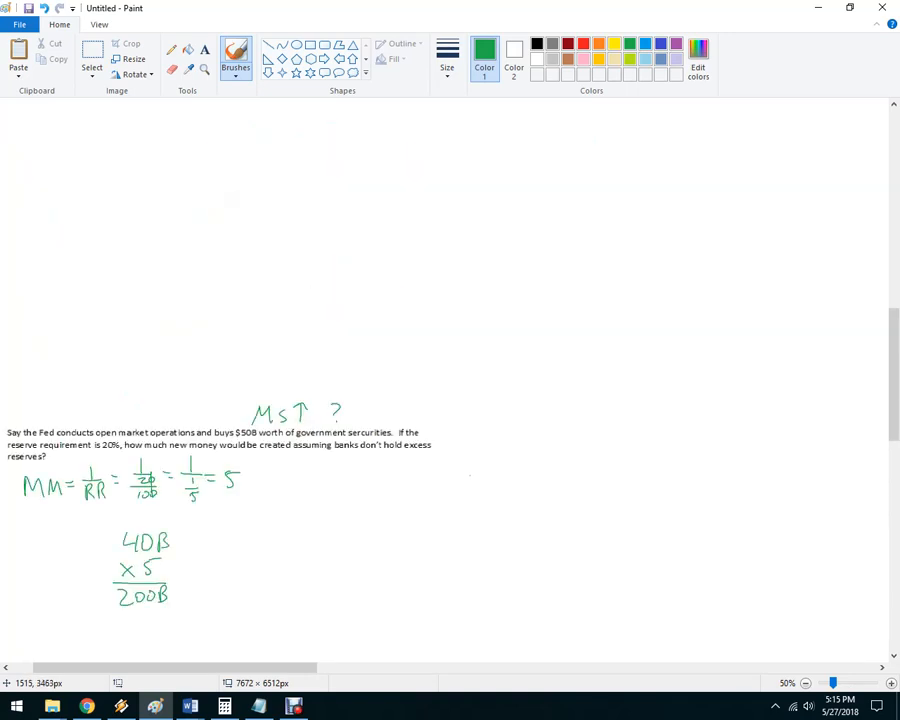
{"action": "left_click", "coordinate": [808, 682]}
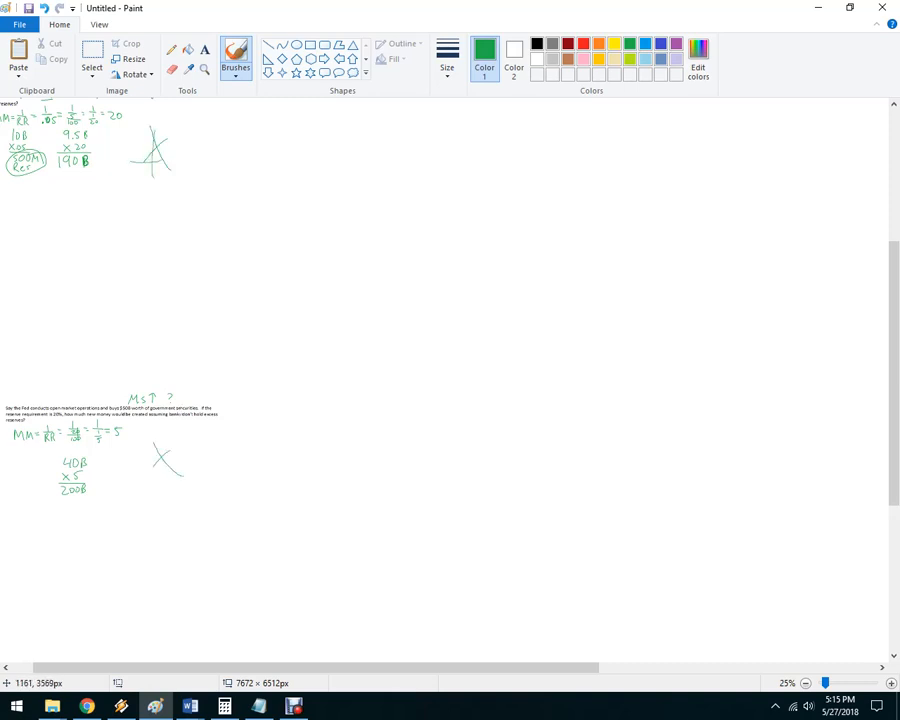
{"action": "left_click_drag", "start_coordinate": [160, 456], "coordinate": [178, 476]}
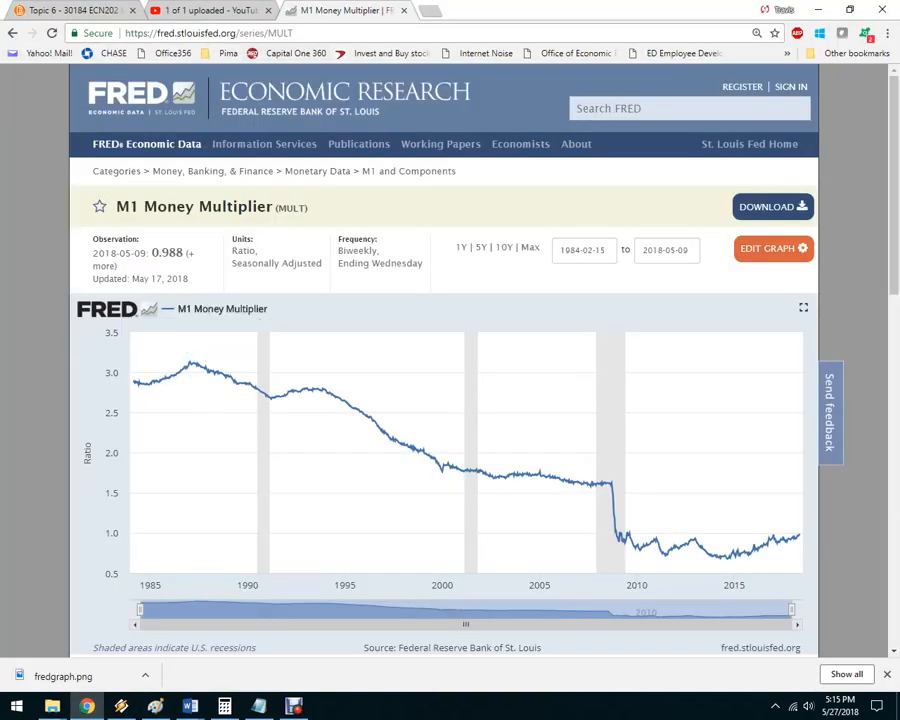
- Read the FRED M1 Money Multiplier chart from its 3.105 peak to 0.988, then return to the Paint canvas
{"action": "scroll", "scroll_direction": "down", "scroll_amount": 3}
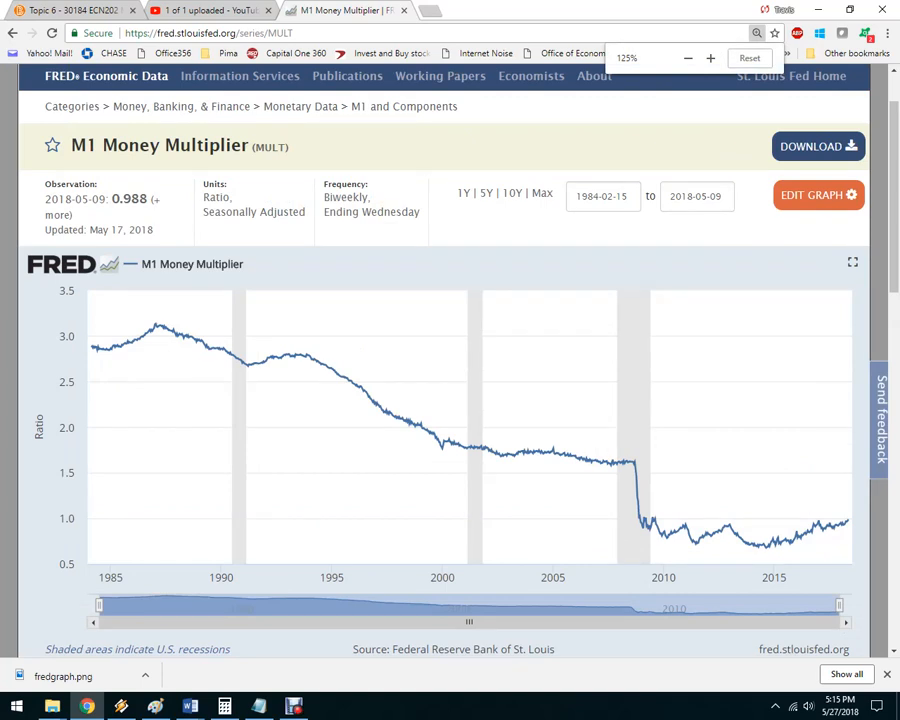
{"action": "mouse_move", "coordinate": [160, 328]}
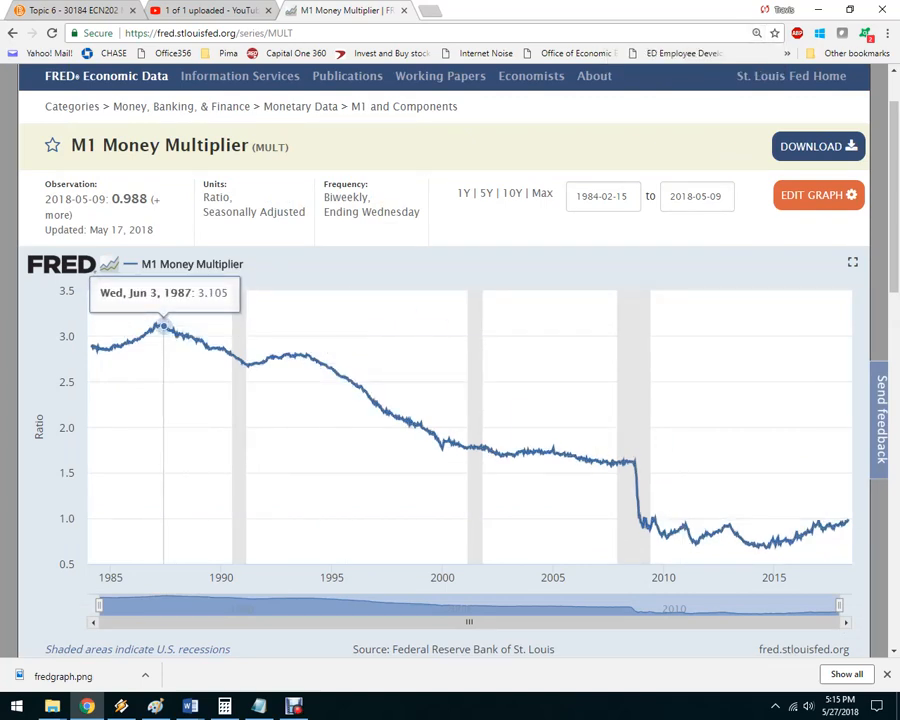
{"action": "mouse_move", "coordinate": [440, 444]}
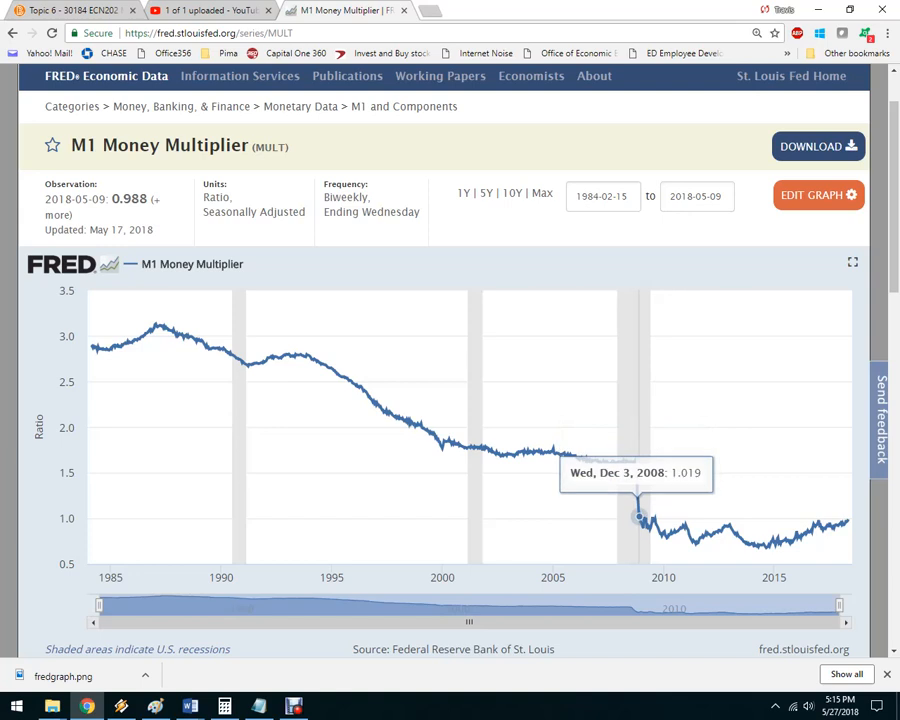
{"action": "mouse_move", "coordinate": [692, 544]}
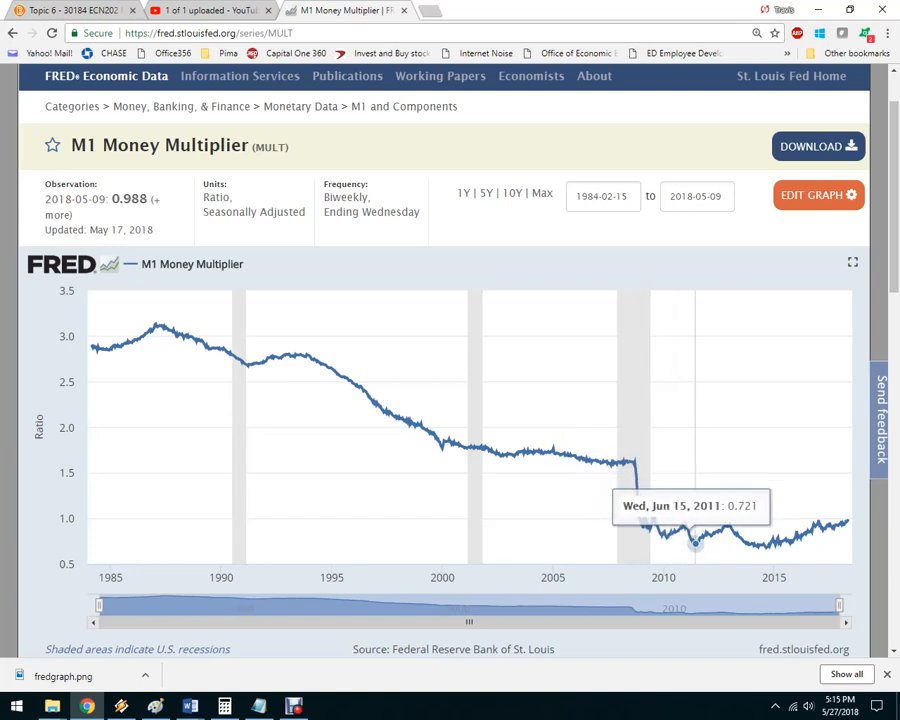
{"action": "mouse_move", "coordinate": [848, 520]}
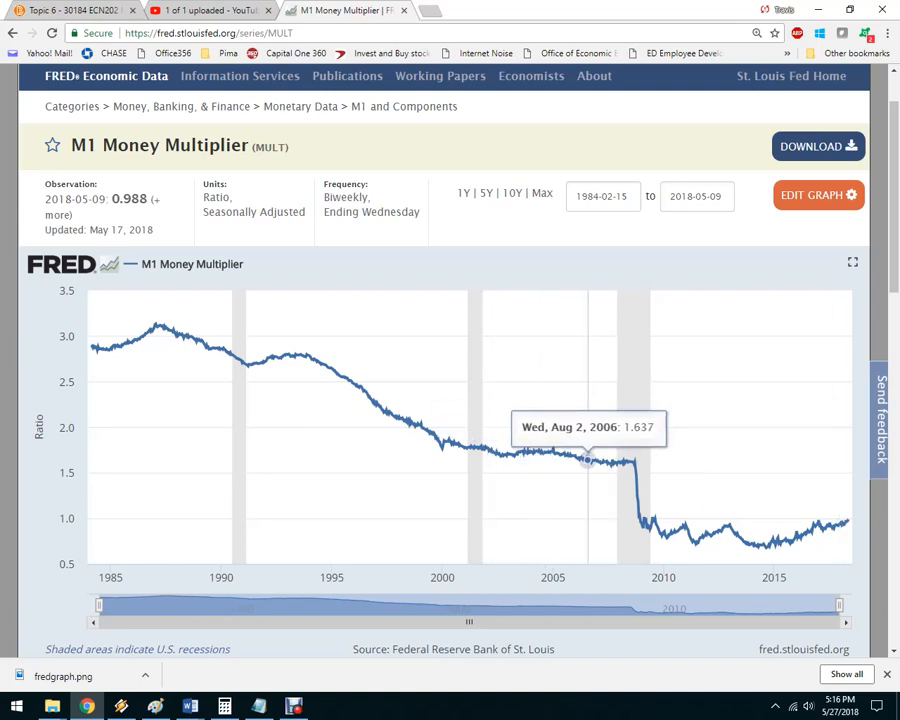
{"action": "mouse_move", "coordinate": [652, 524]}
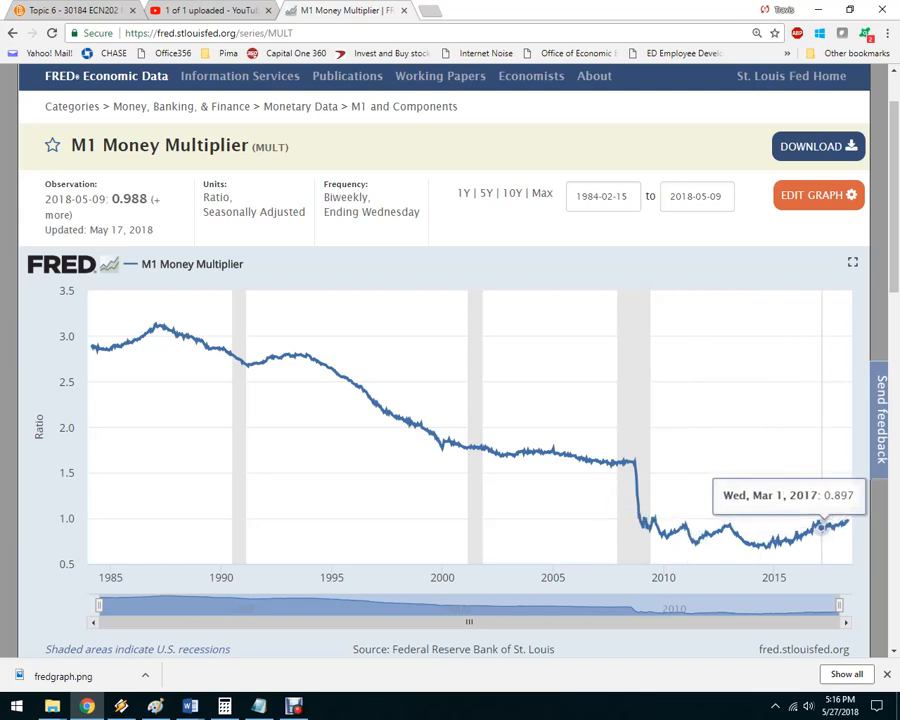
{"action": "mouse_move", "coordinate": [844, 524]}
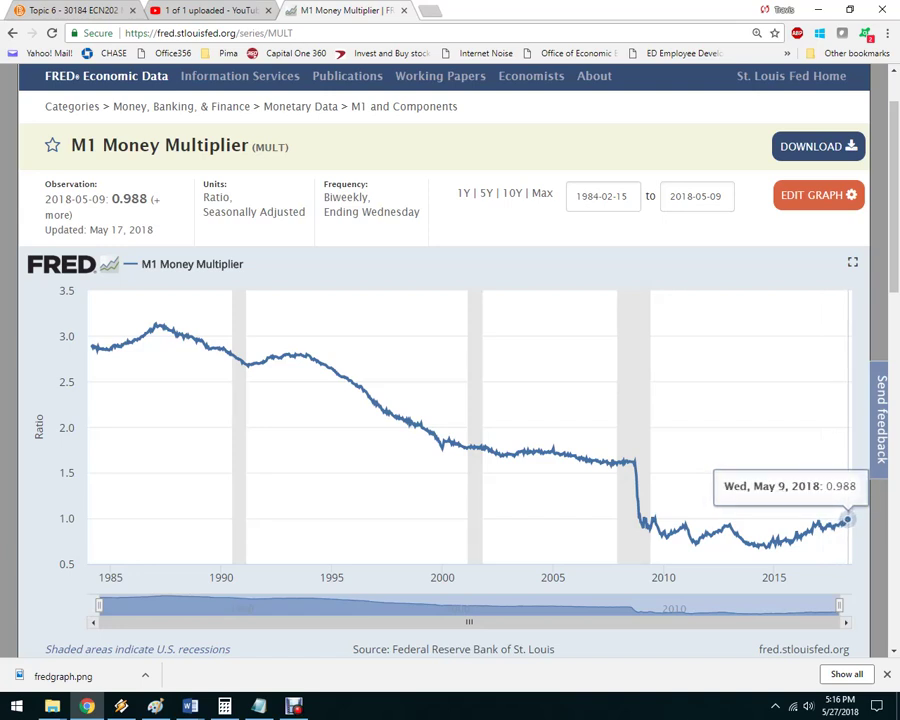
{"action": "mouse_move", "coordinate": [186, 704]}
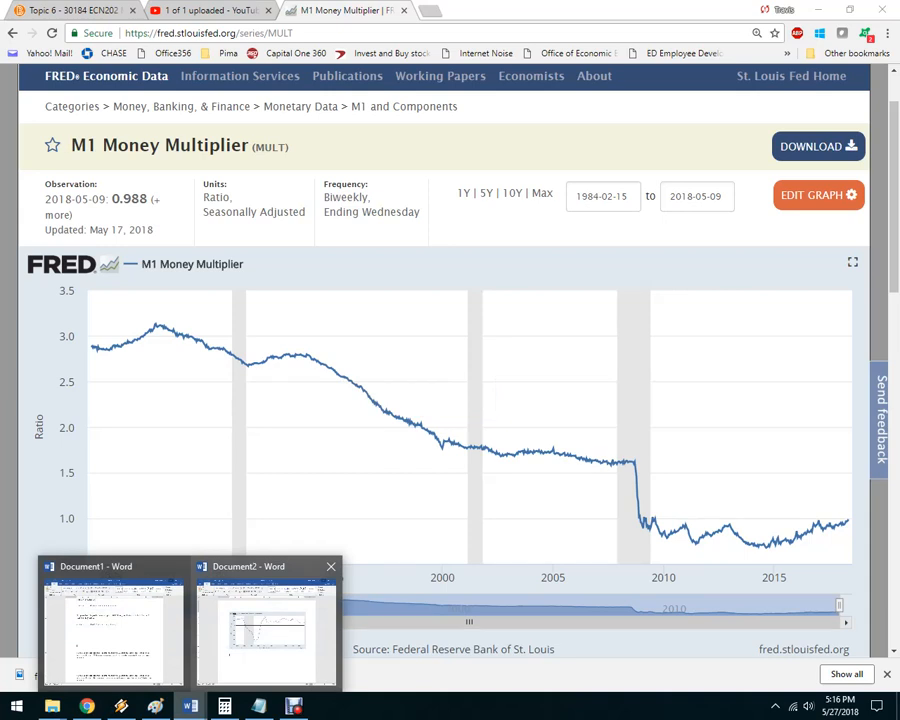
{"action": "left_click", "coordinate": [100, 630]}
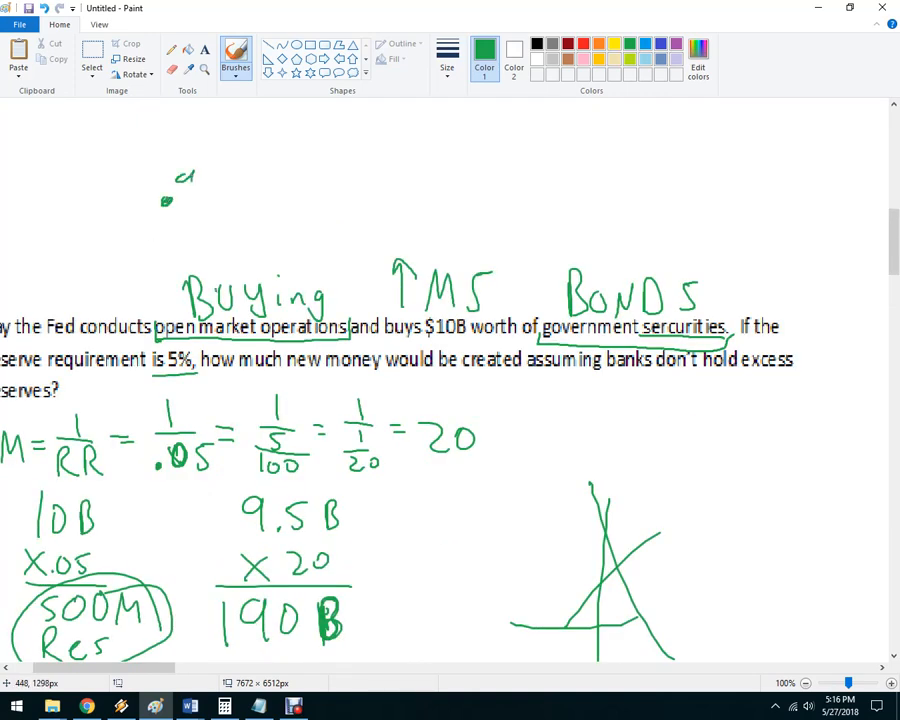
- Scroll down past the worked bond problems to a blank stretch of canvas
{"action": "left_click_drag", "start_coordinate": [170, 176], "coordinate": [184, 196]}
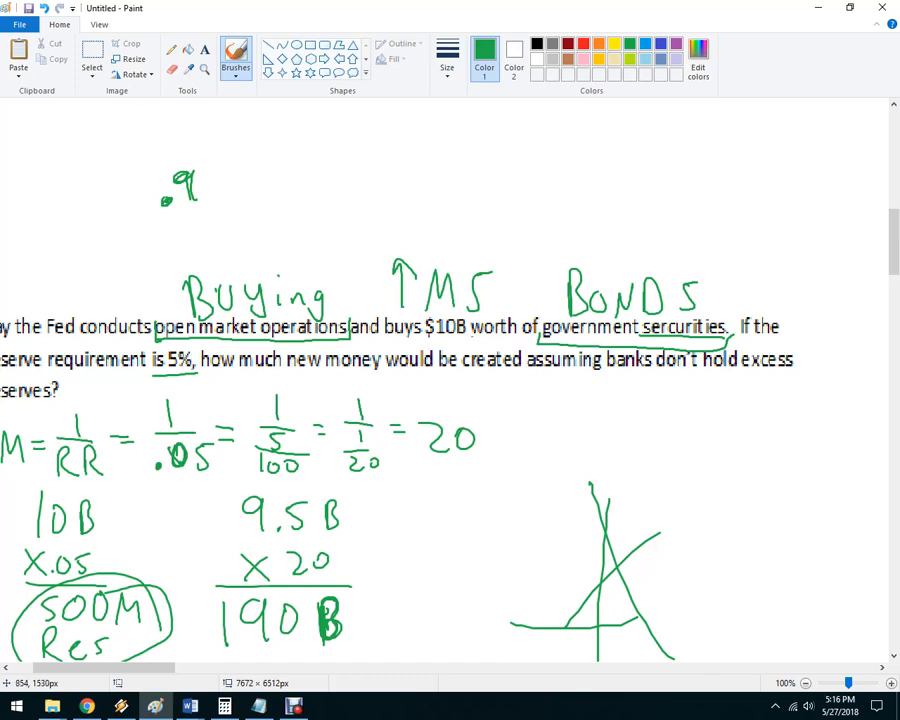
{"action": "scroll", "scroll_direction": "down", "scroll_amount": 3}
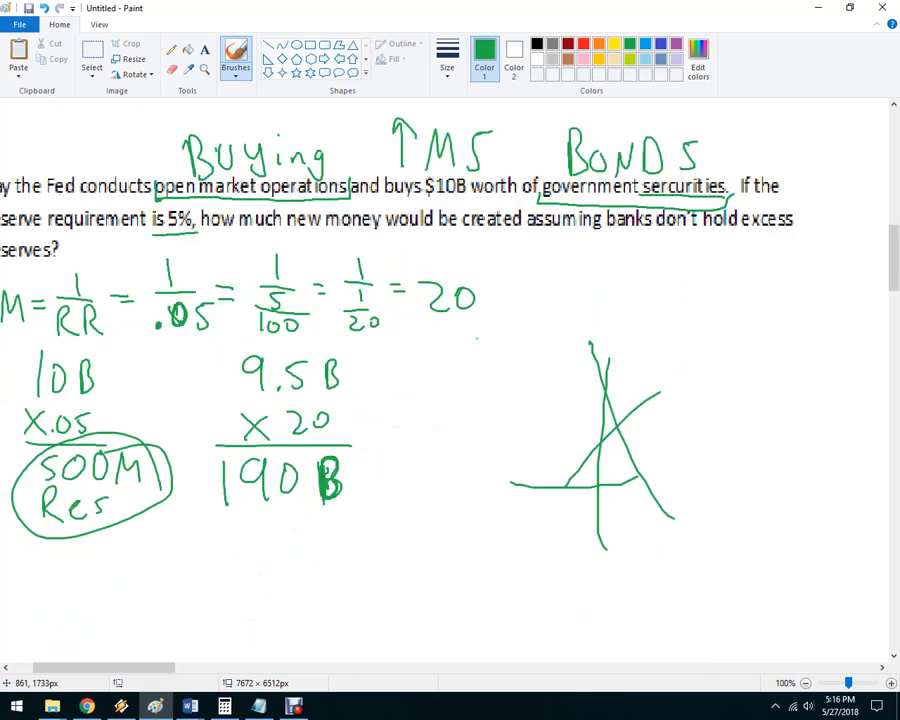
{"action": "scroll", "scroll_direction": "down", "scroll_amount": 3}
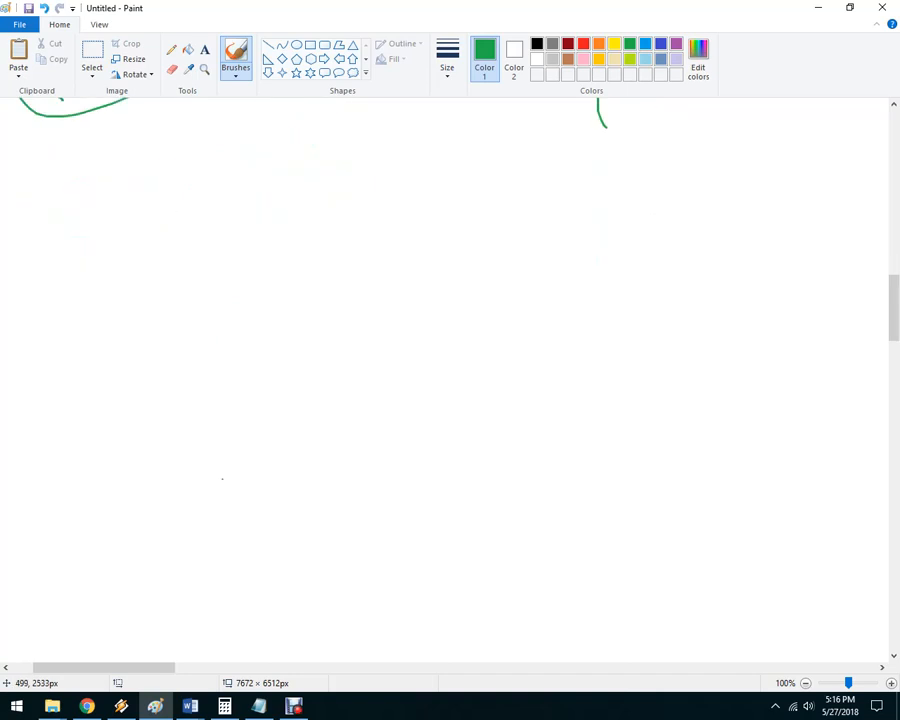
{"action": "mouse_move", "coordinate": [140, 224]}
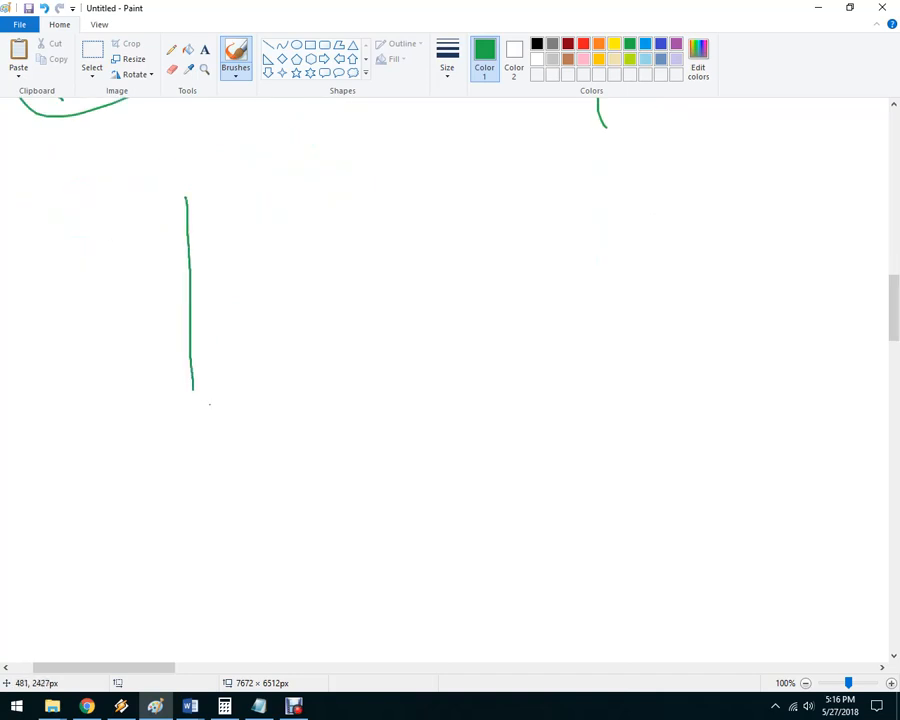
- Draw the graph's vertical axis in green and handwrite 'Funds' below the horizontal axis
{"action": "left_click_drag", "start_coordinate": [192, 386], "coordinate": [376, 384]}
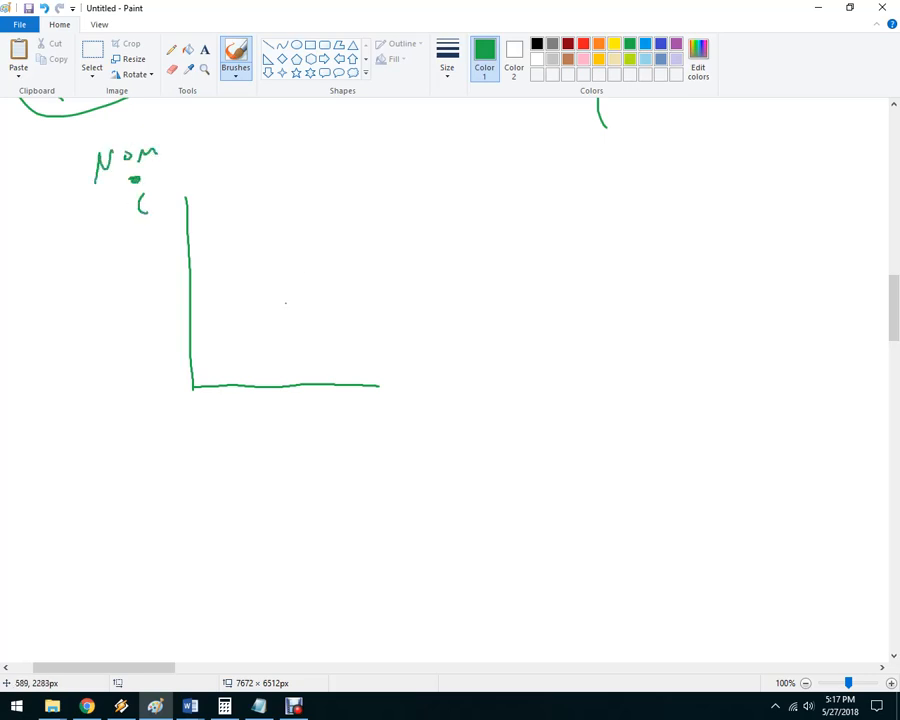
{"action": "left_click_drag", "start_coordinate": [350, 410], "coordinate": [364, 444]}
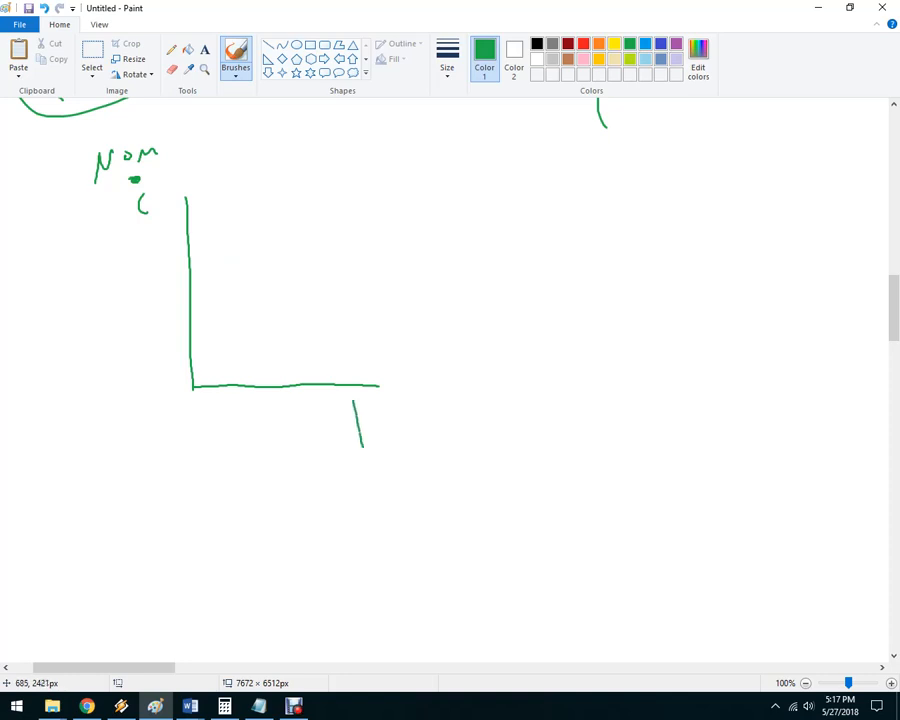
{"action": "left_click_drag", "start_coordinate": [356, 400], "coordinate": [444, 436]}
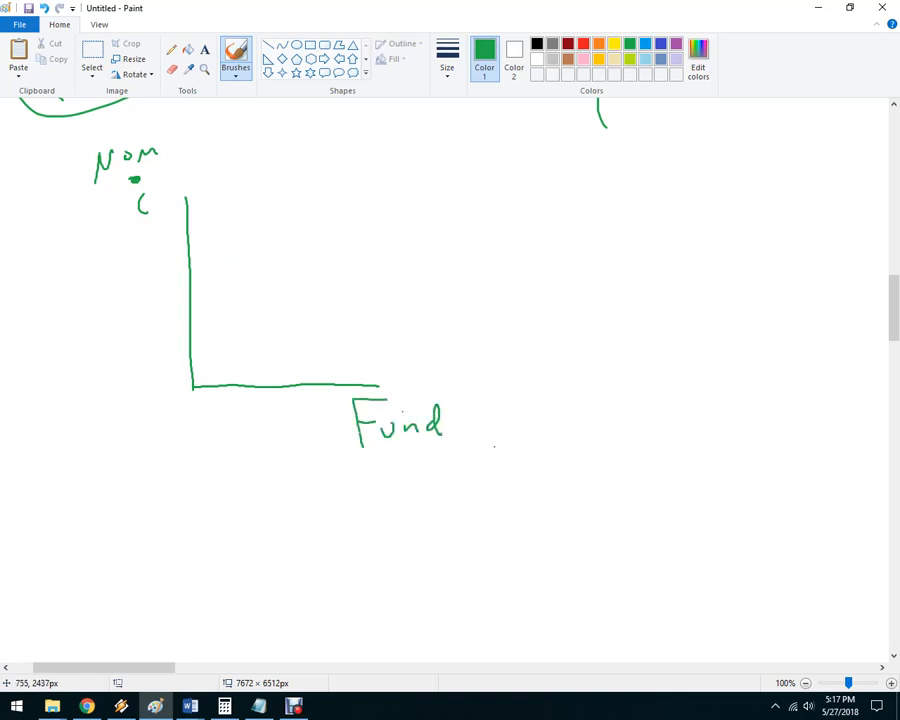
{"action": "left_click_drag", "start_coordinate": [448, 414], "coordinate": [466, 436]}
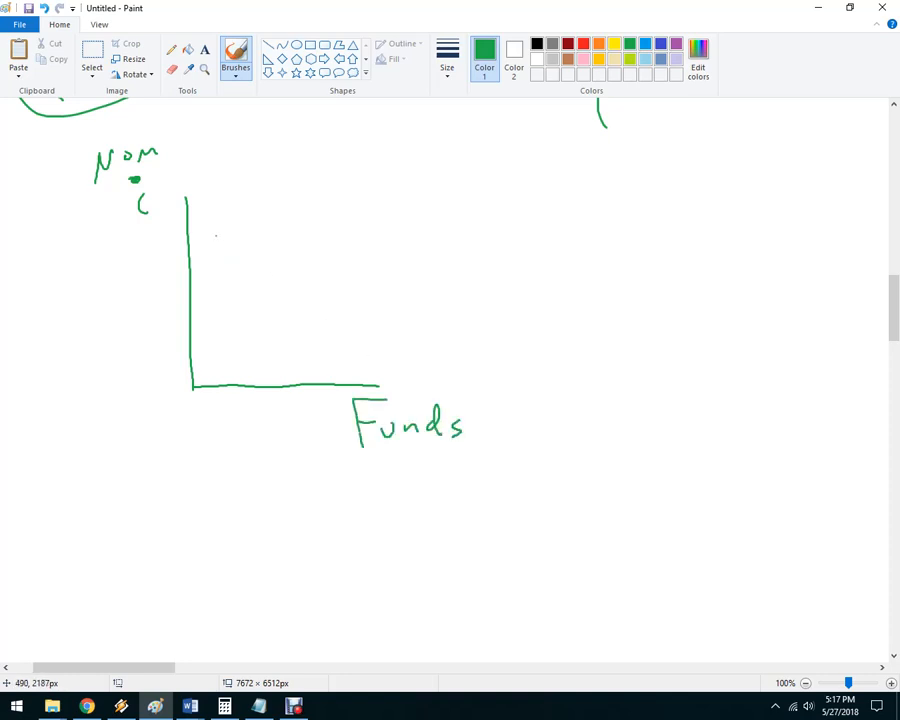
- Handwrite a green D at the lower end of the downward-sloping demand line
{"action": "left_click_drag", "start_coordinate": [212, 222], "coordinate": [358, 362]}
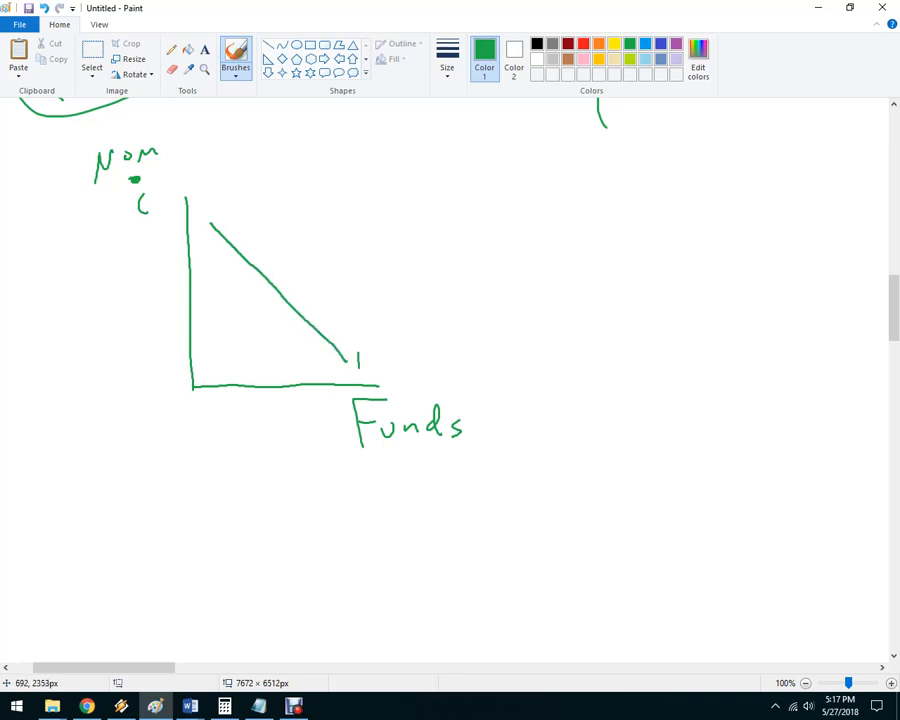
{"action": "left_click_drag", "start_coordinate": [356, 348], "coordinate": [376, 380]}
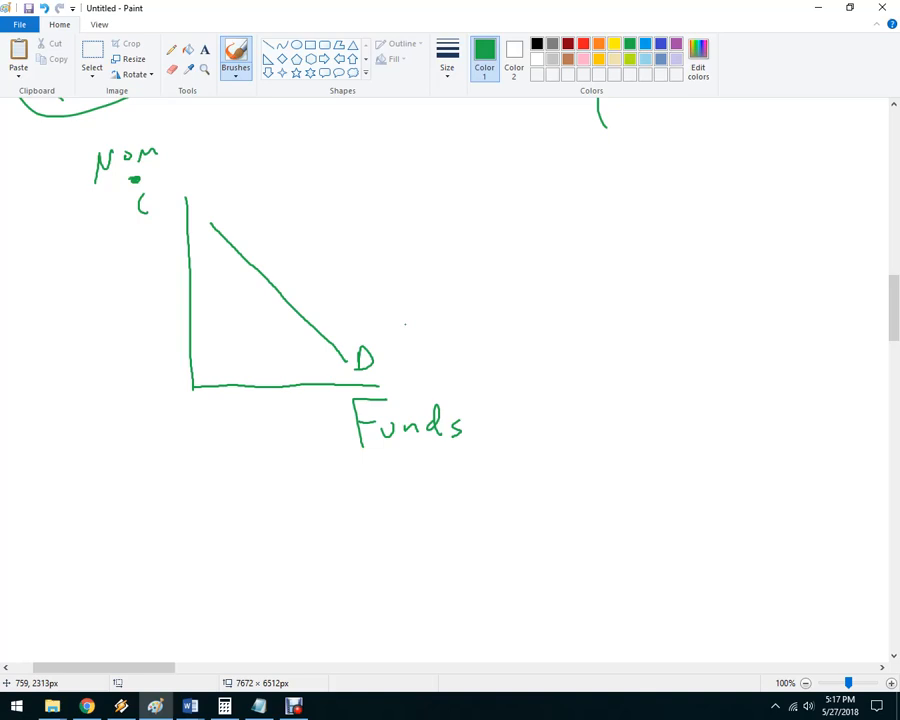
{"action": "mouse_move", "coordinate": [396, 328]}
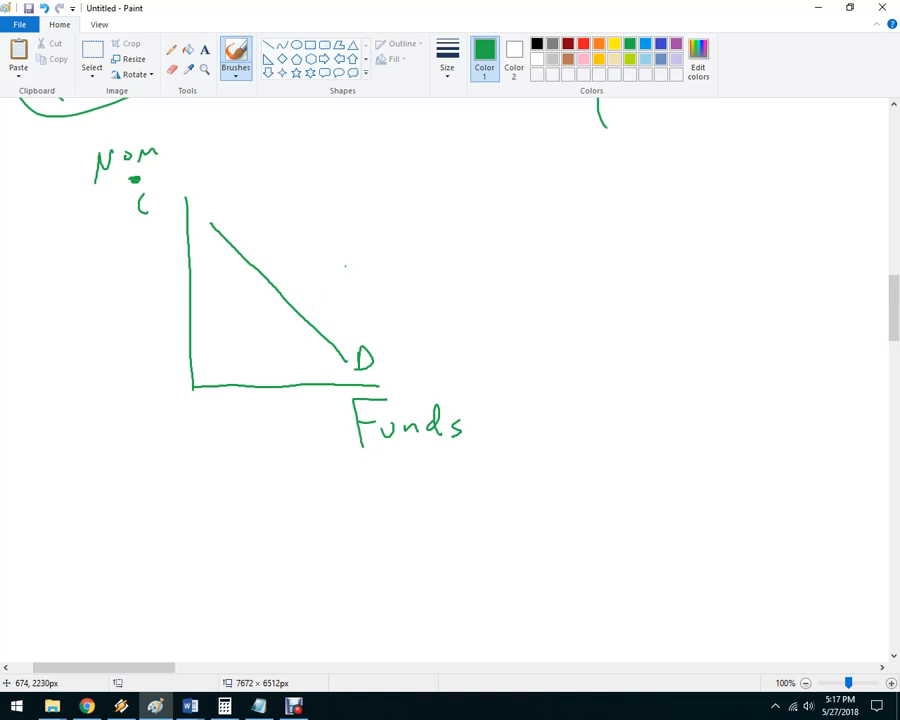
{"action": "mouse_move", "coordinate": [284, 220]}
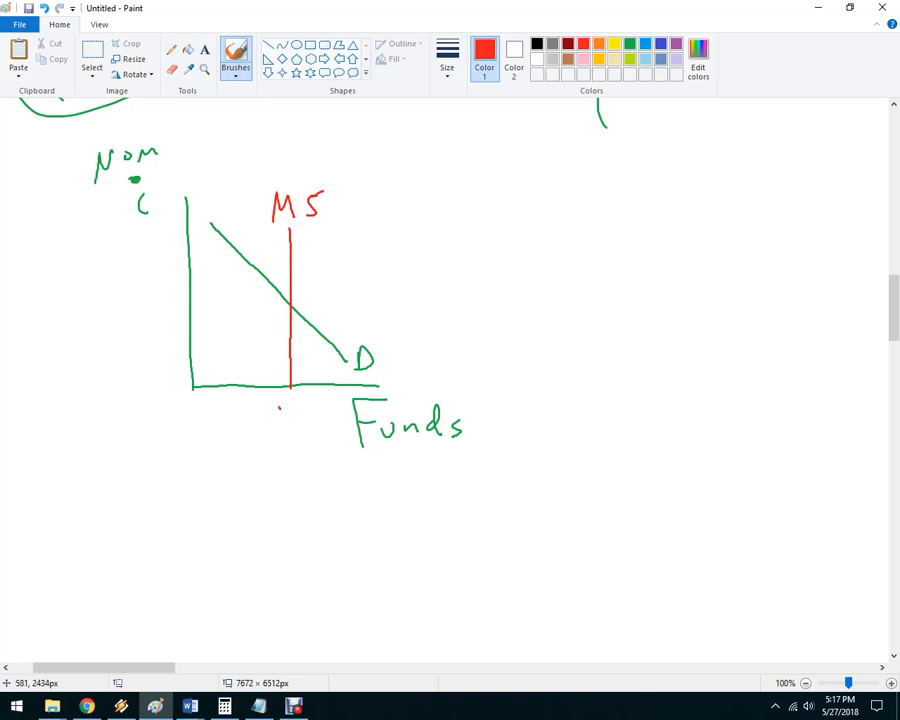
- Mark the red MS line at 10T, add rightward shift arrows and a second supply line further right
{"action": "left_click_drag", "start_coordinate": [276, 424], "coordinate": [320, 430]}
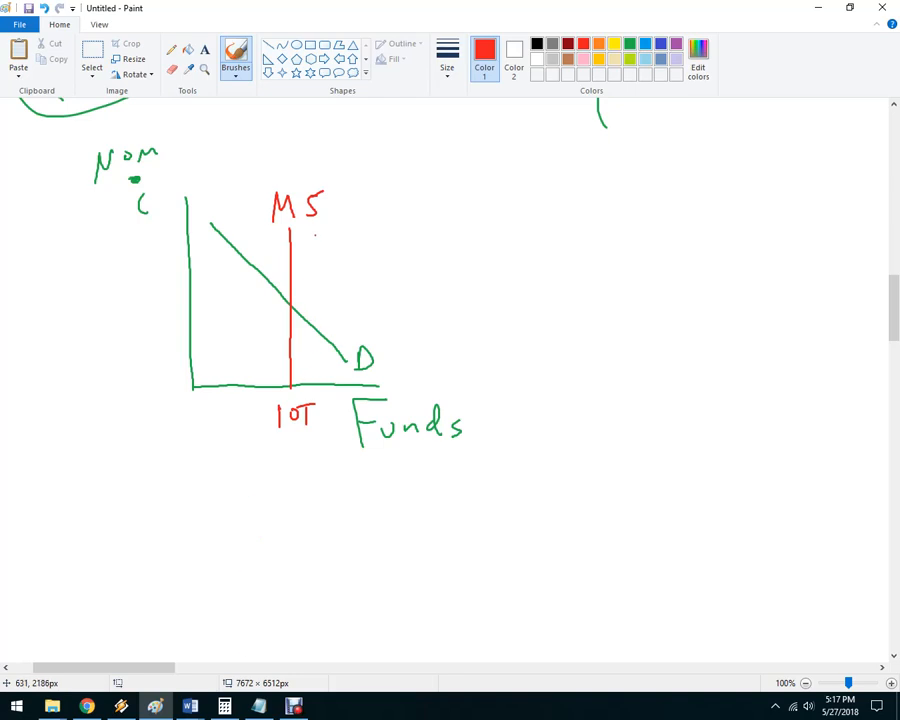
{"action": "left_click_drag", "start_coordinate": [300, 244], "coordinate": [320, 244]}
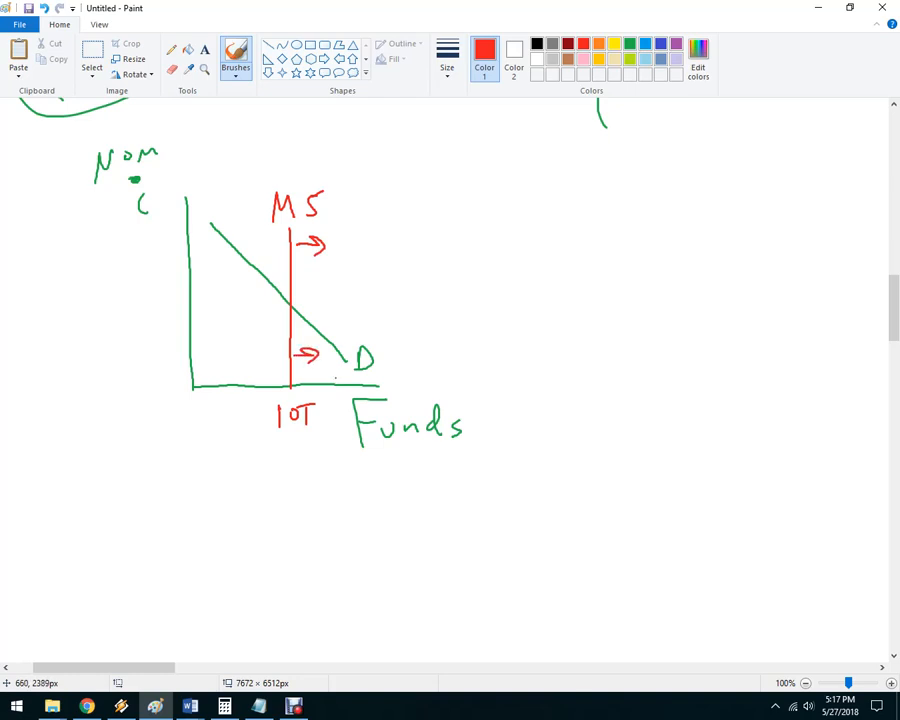
{"action": "left_click_drag", "start_coordinate": [340, 236], "coordinate": [340, 364]}
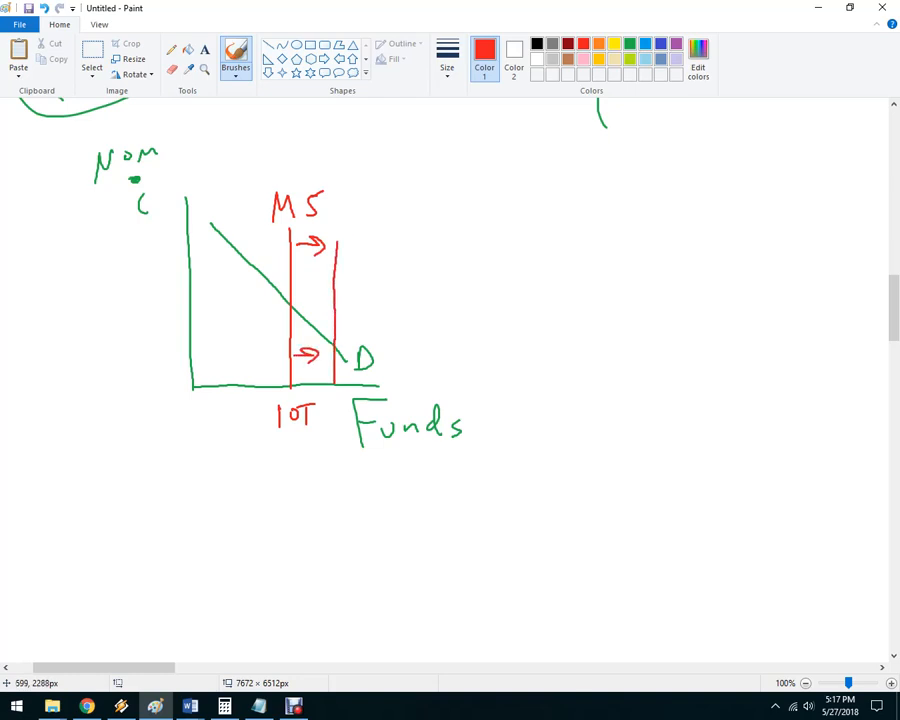
- Draw dashed interest-rate lines, label the new line MS 2010 and show rates falling
{"action": "left_click_drag", "start_coordinate": [190, 308], "coordinate": [290, 304]}
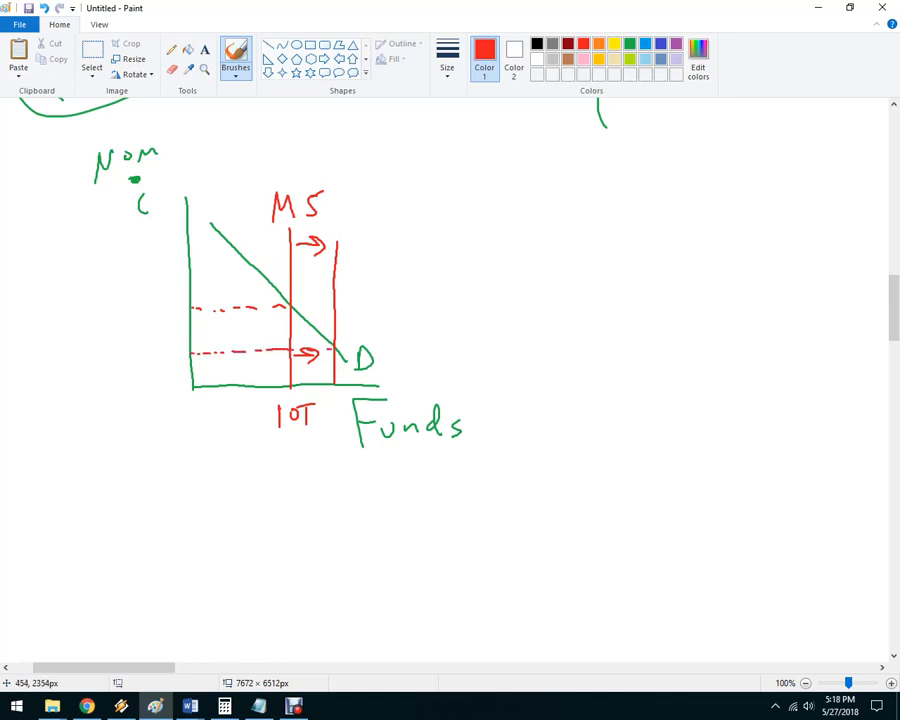
{"action": "left_click_drag", "start_coordinate": [340, 218], "coordinate": [370, 232]}
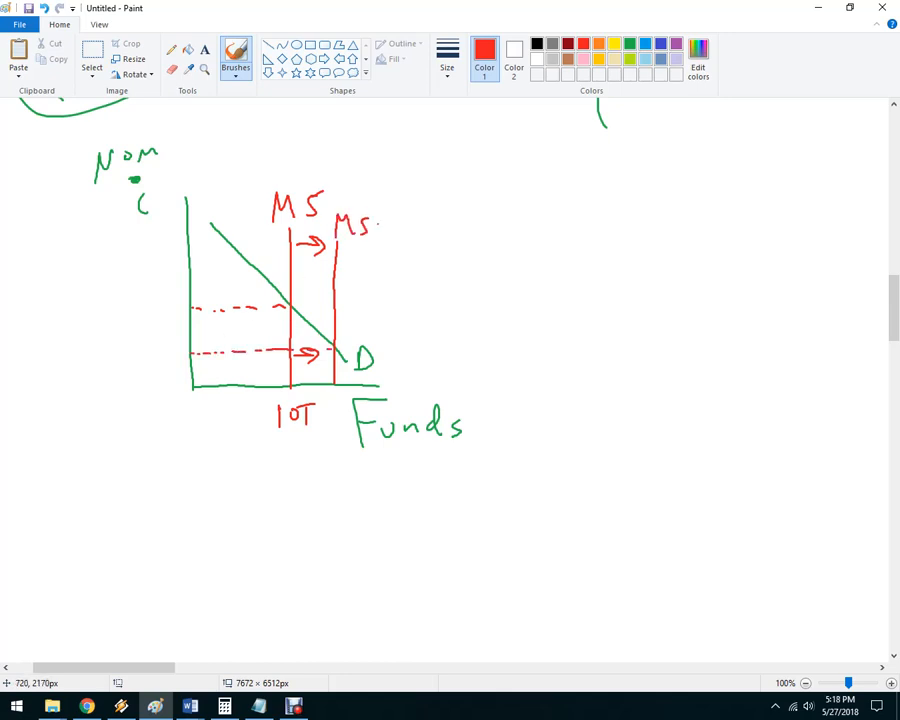
{"action": "left_click_drag", "start_coordinate": [372, 230], "coordinate": [380, 234]}
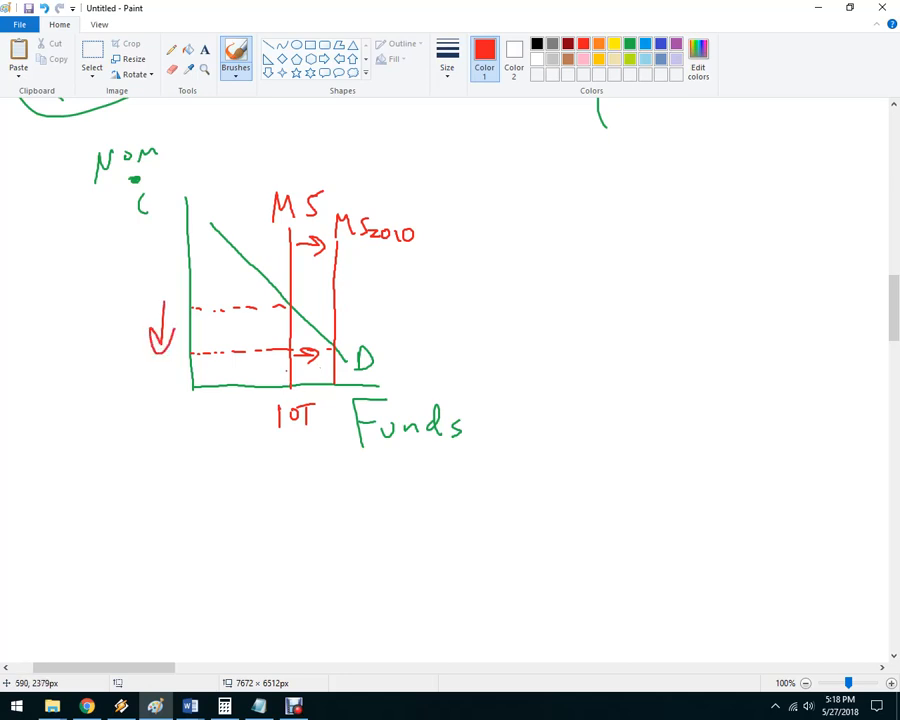
{"action": "mouse_move", "coordinate": [552, 360]}
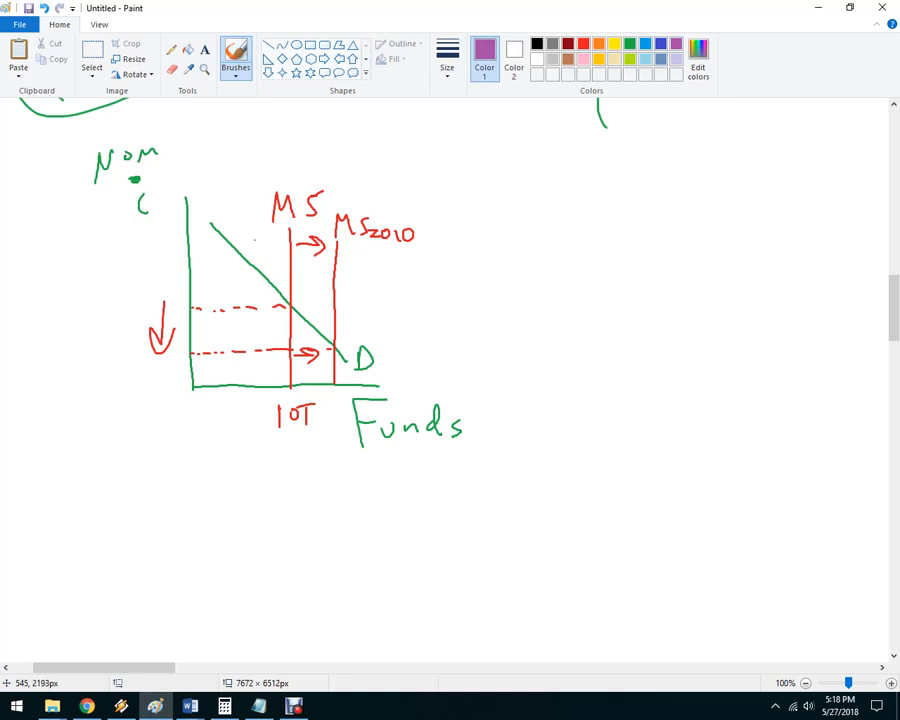
- Draw a purple supply line left of MS with leftward arrows and a higher dashed rate
{"action": "left_click_drag", "start_coordinate": [240, 232], "coordinate": [240, 378]}
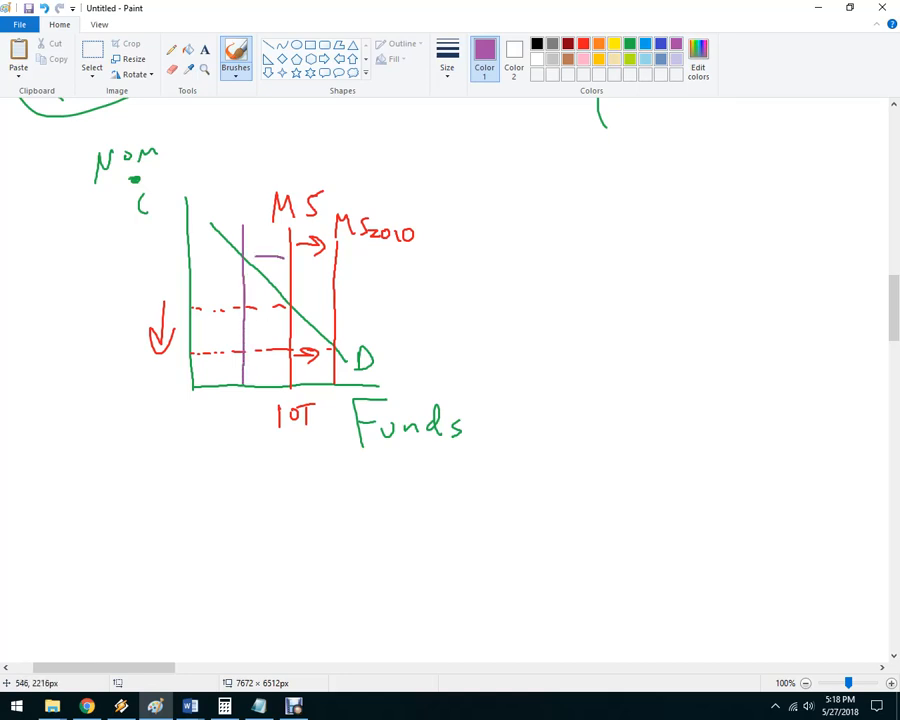
{"action": "left_click_drag", "start_coordinate": [284, 258], "coordinate": [264, 258]}
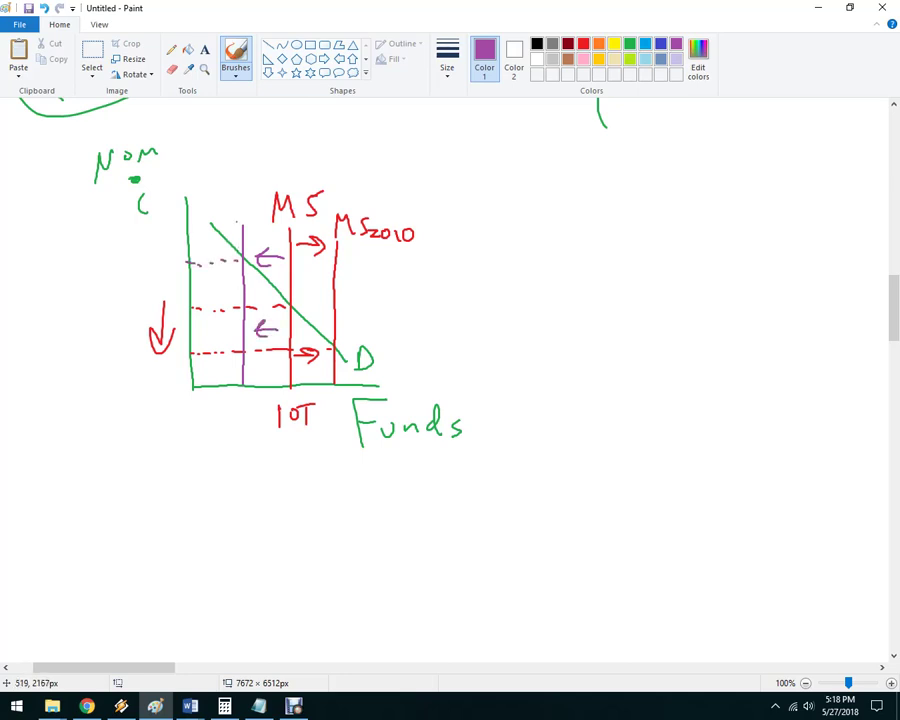
- Label the purple line MS 2018 and begin writing 'Sells bonds' beside the graph
{"action": "left_click_drag", "start_coordinate": [228, 184], "coordinate": [260, 210]}
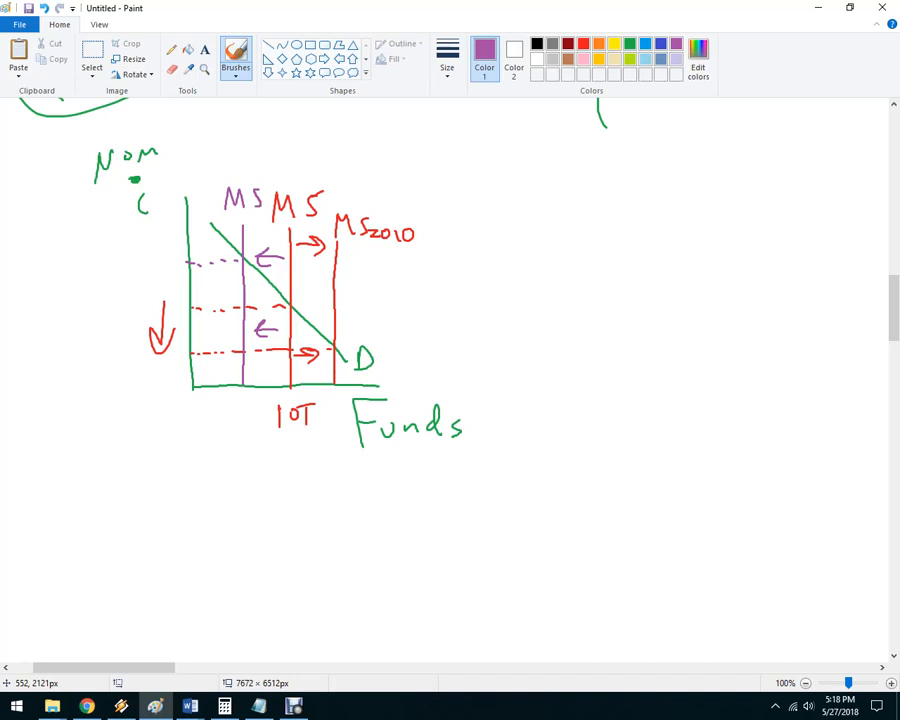
{"action": "left_click_drag", "start_coordinate": [260, 176], "coordinate": [300, 164]}
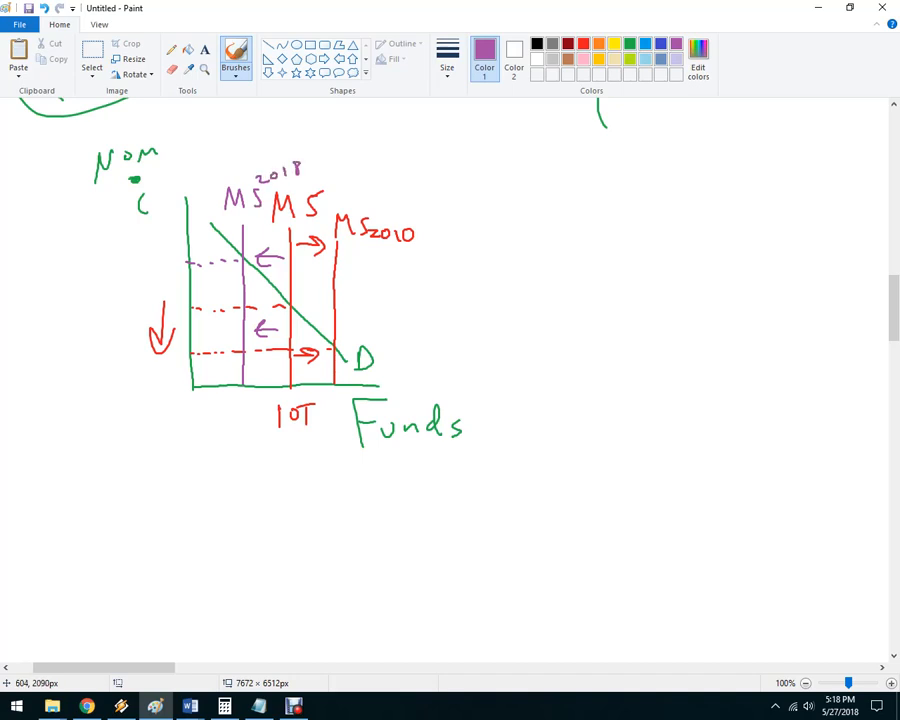
{"action": "left_click_drag", "start_coordinate": [480, 200], "coordinate": [550, 240]}
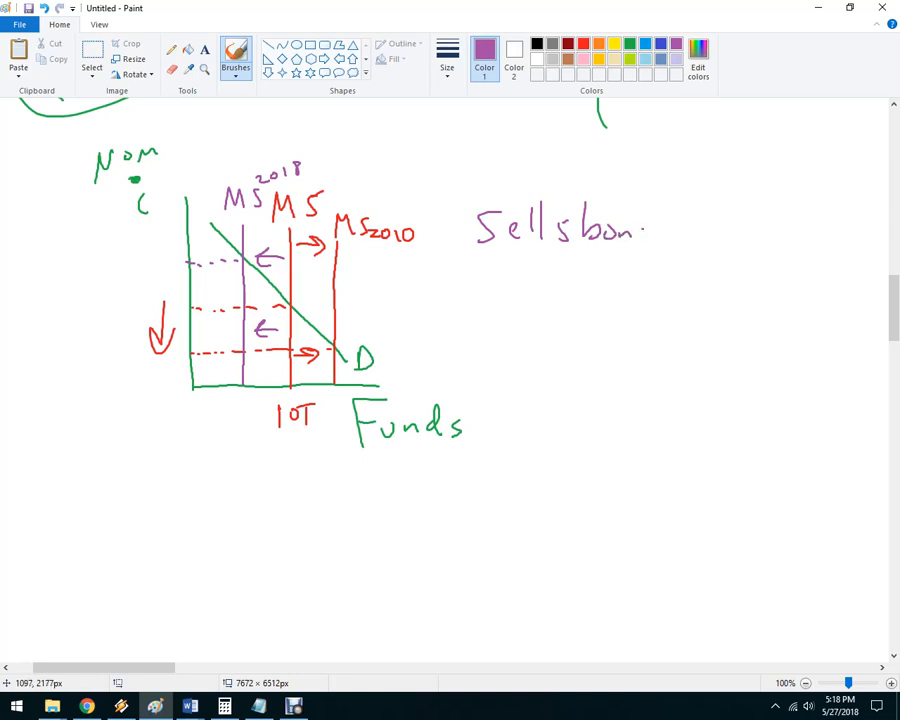
- Finish the purple note 'Sells bonds ↓MS ↑i' to the right of the graph
{"action": "left_click_drag", "start_coordinate": [644, 230], "coordinate": [696, 236]}
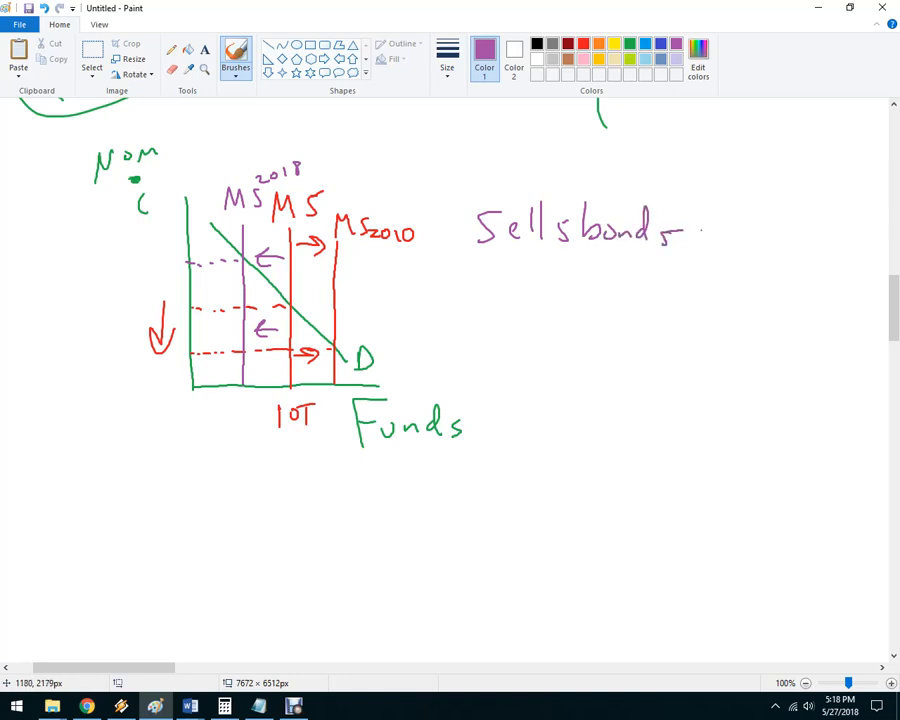
{"action": "left_click_drag", "start_coordinate": [710, 204], "coordinate": [724, 244]}
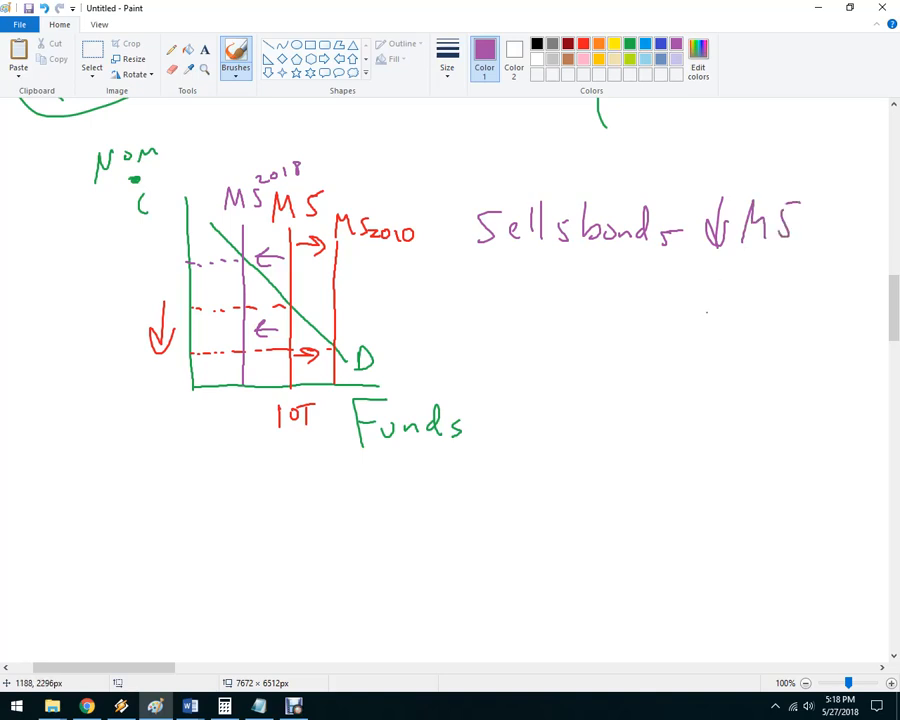
{"action": "left_click_drag", "start_coordinate": [710, 310], "coordinate": [710, 270]}
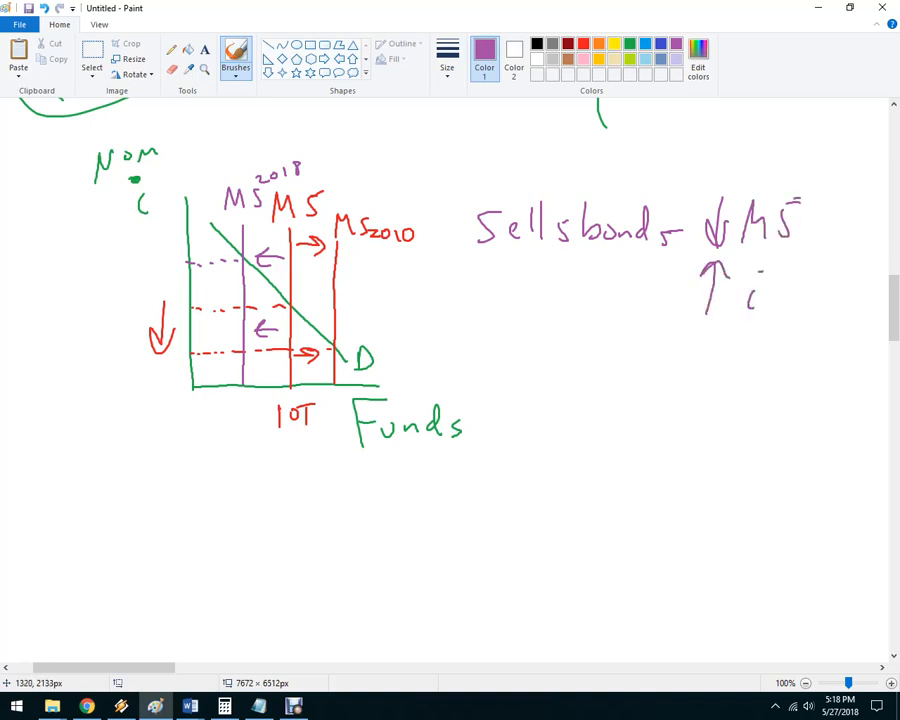
- Handwrite 'buy bonds ↑M' beneath the sell note
{"action": "left_click_drag", "start_coordinate": [784, 210], "coordinate": [796, 236]}
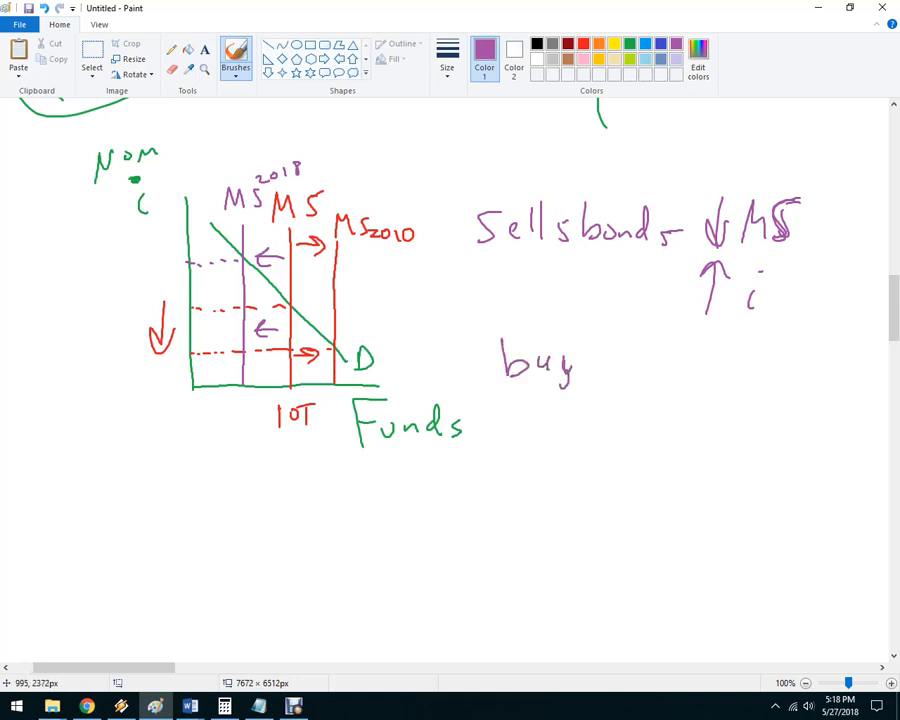
{"action": "left_click_drag", "start_coordinate": [590, 350], "coordinate": [610, 370]}
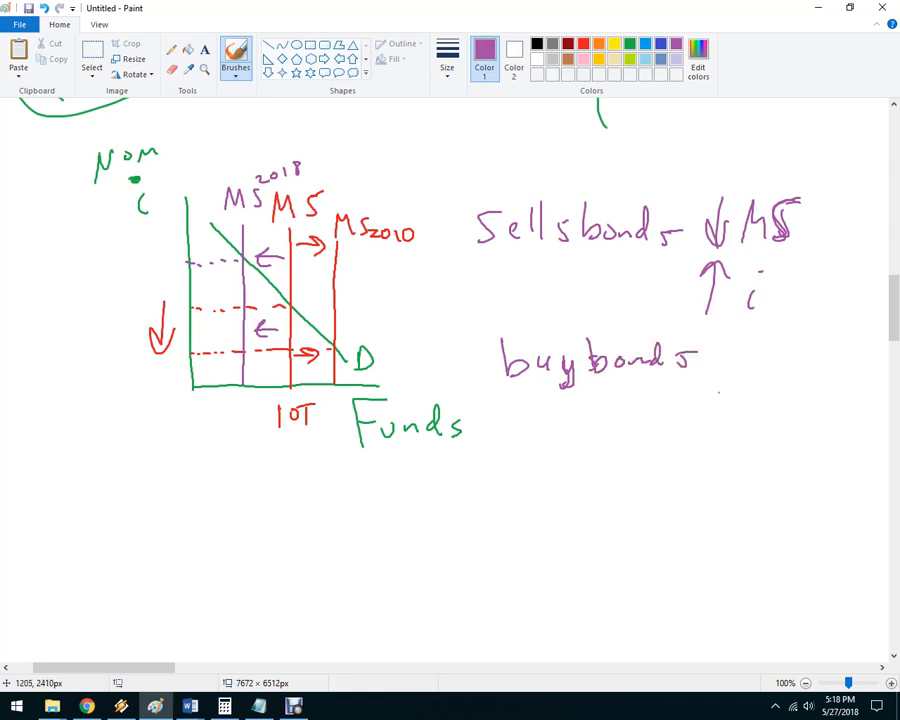
{"action": "left_click_drag", "start_coordinate": [710, 340], "coordinate": [790, 376]}
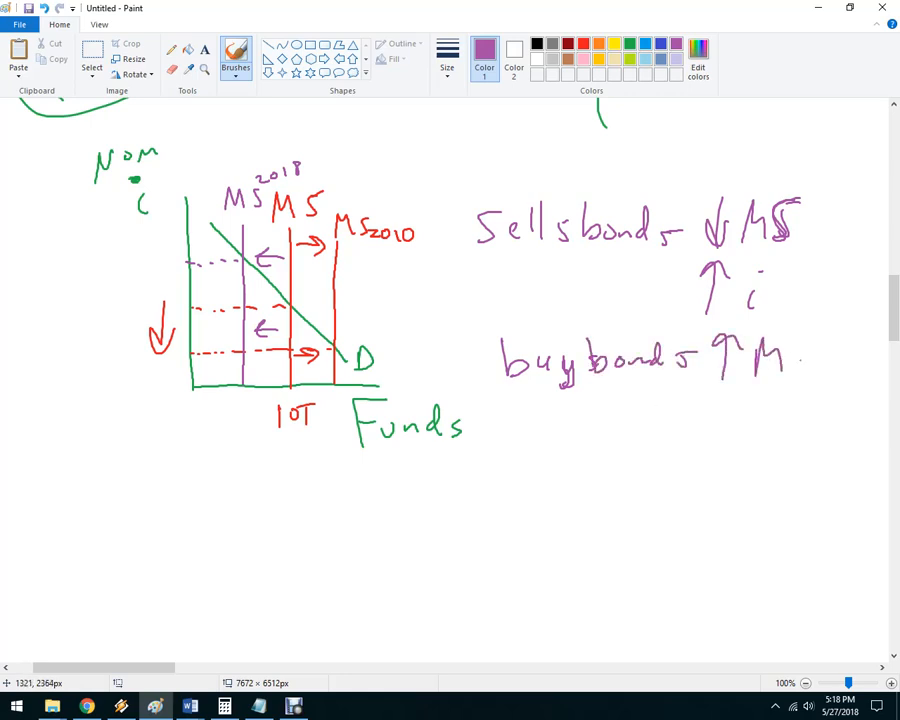